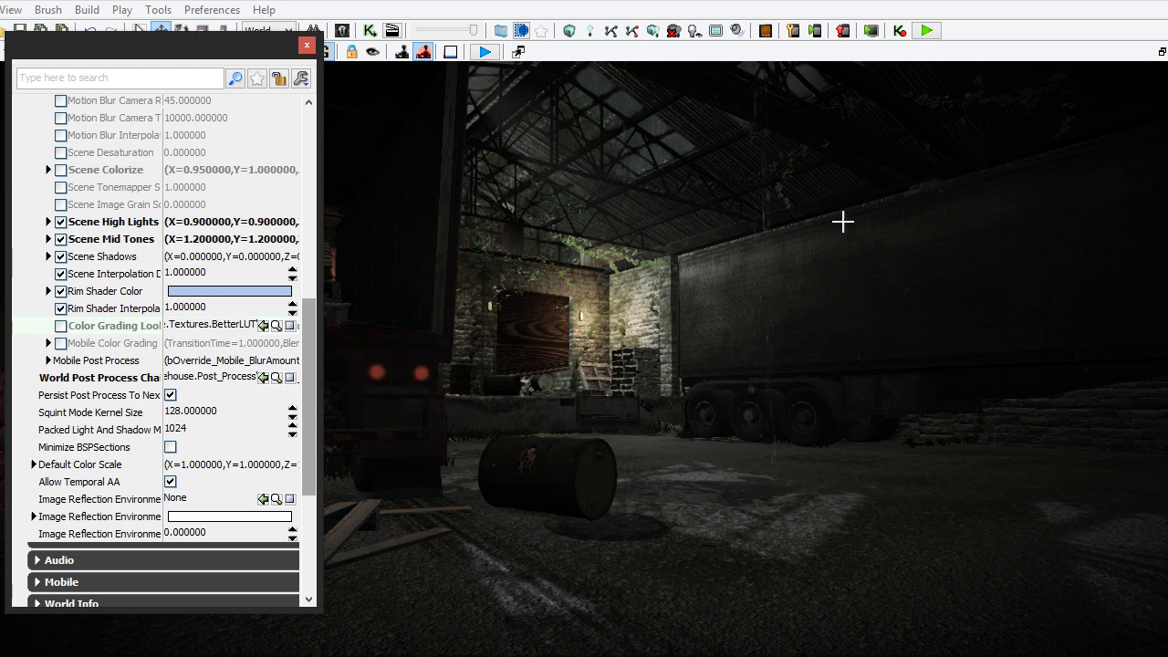
pyautogui.moveTo(801, 199)
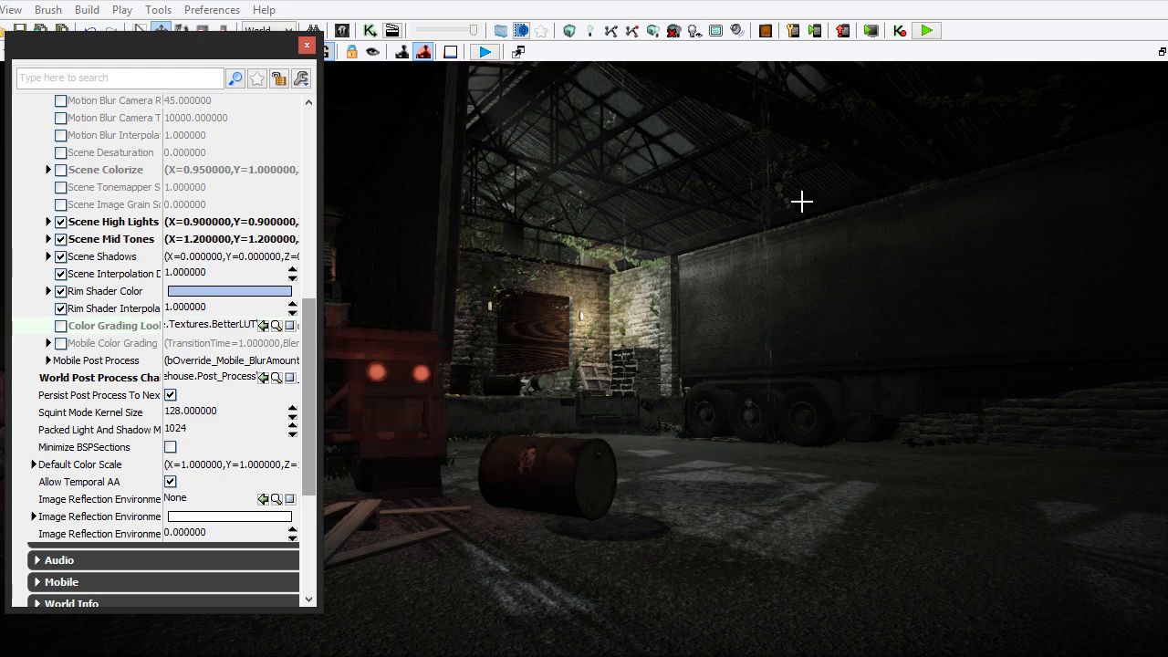
# Scroll to Color correction and bring up save options for the RGBTable16x1.png link
pyautogui.click(307, 46)
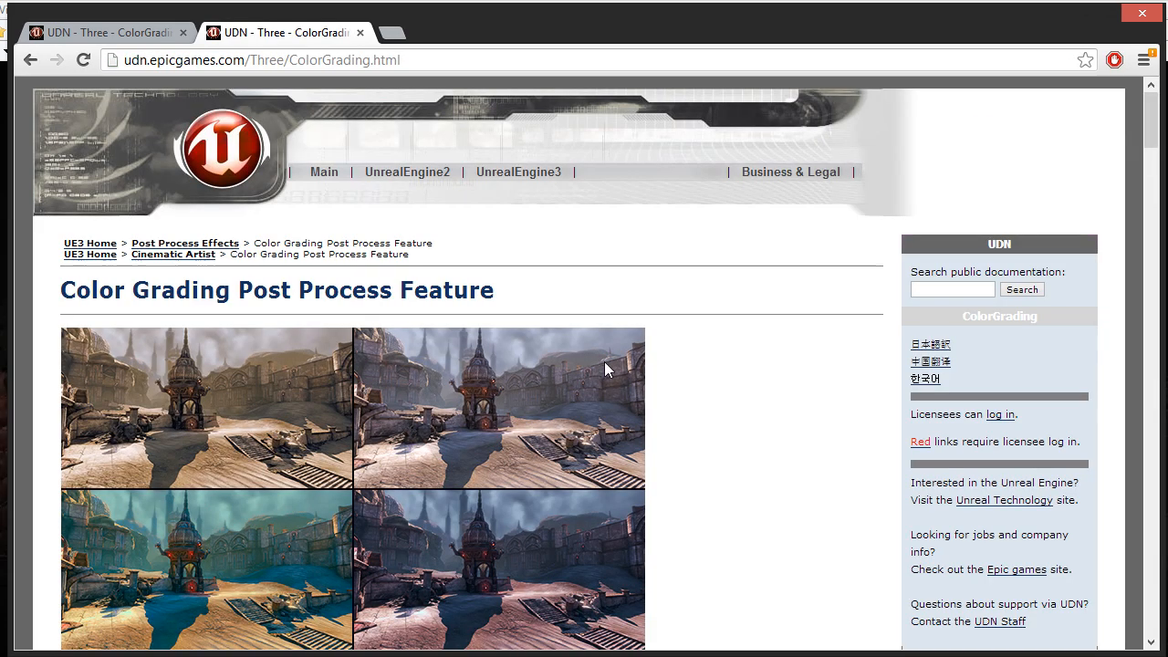
pyautogui.scroll(-3)
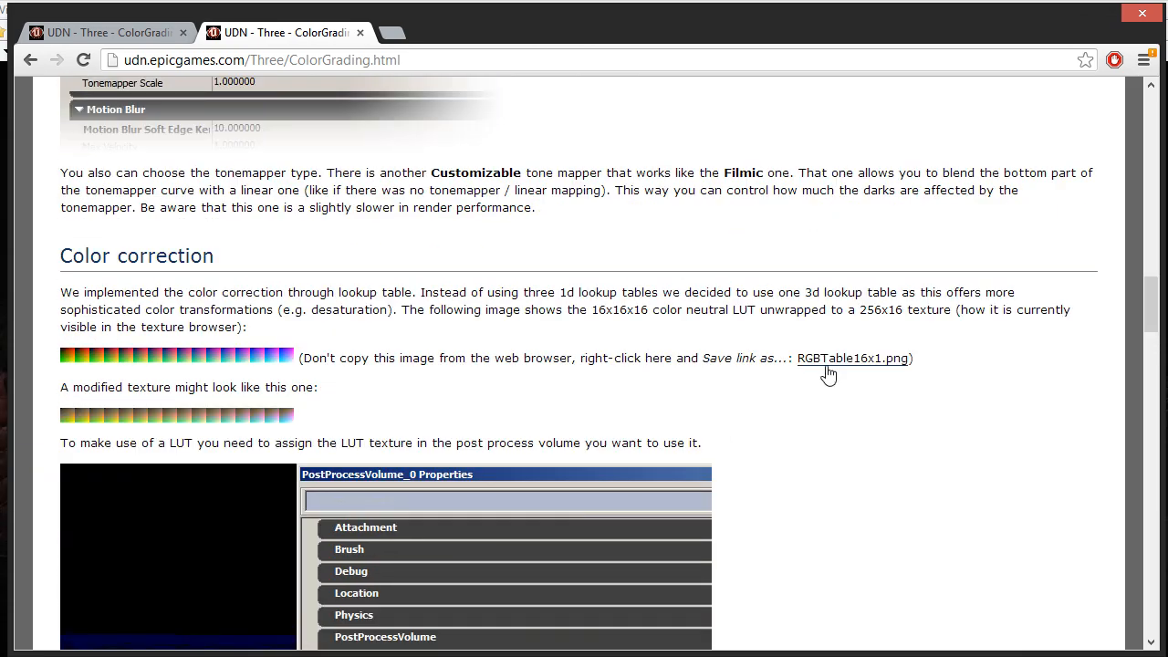
pyautogui.doubleClick(345, 358)
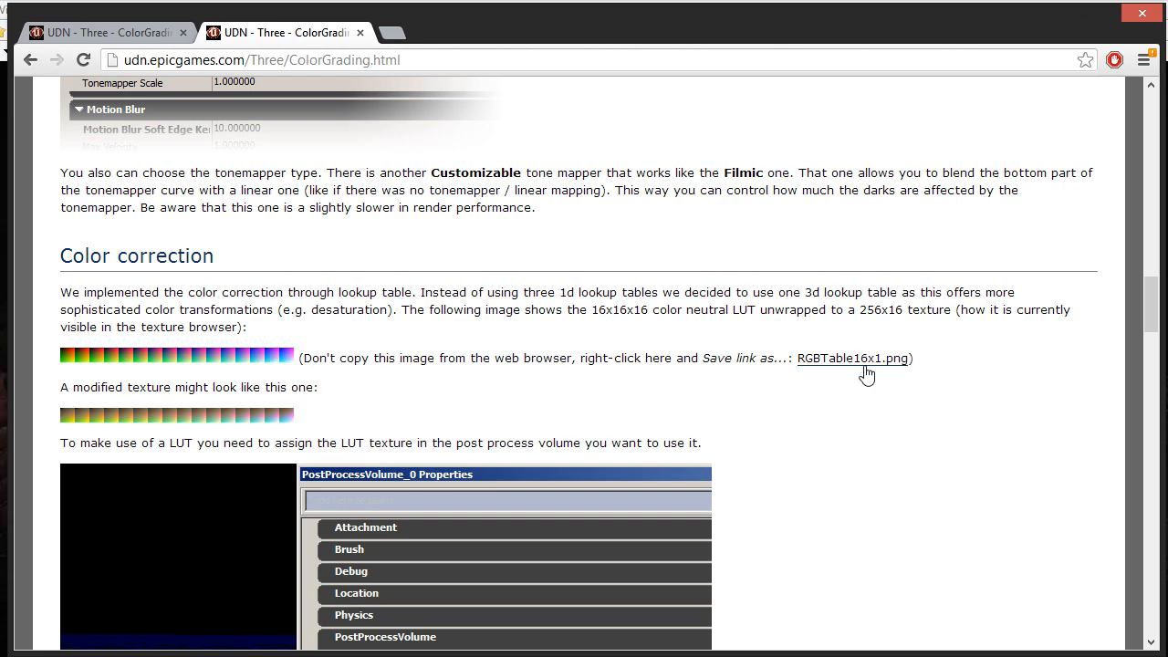
pyautogui.rightClick(852, 357)
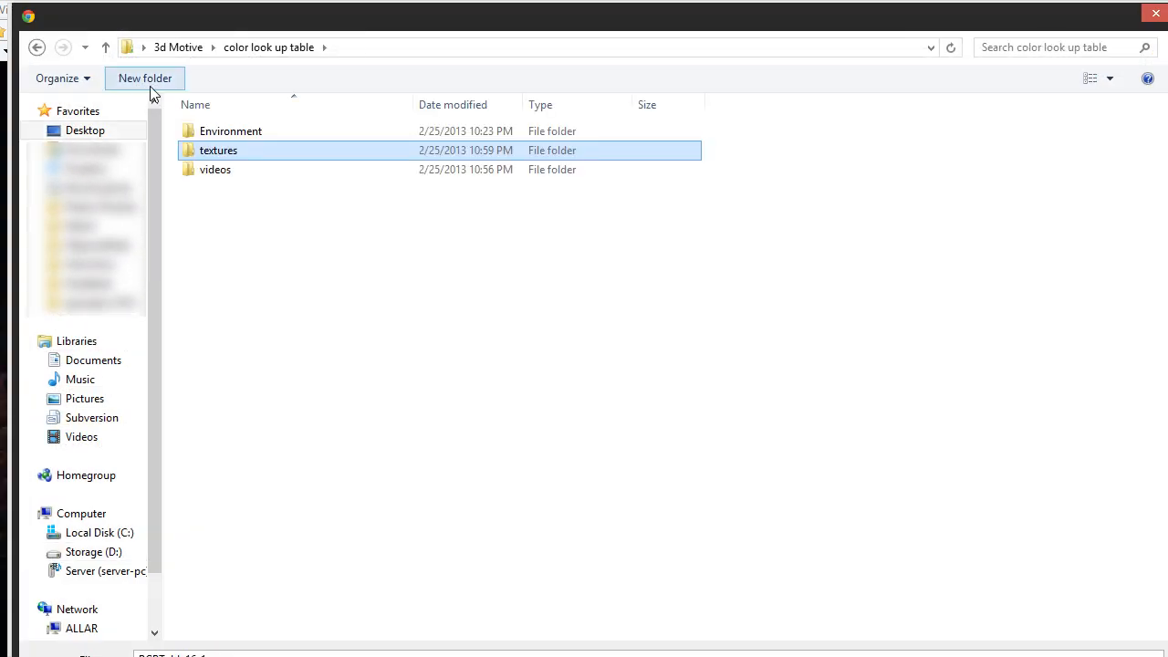
# Save RGBTable16x1.png into the color look up table project's textures folder
pyautogui.doubleClick(218, 150)
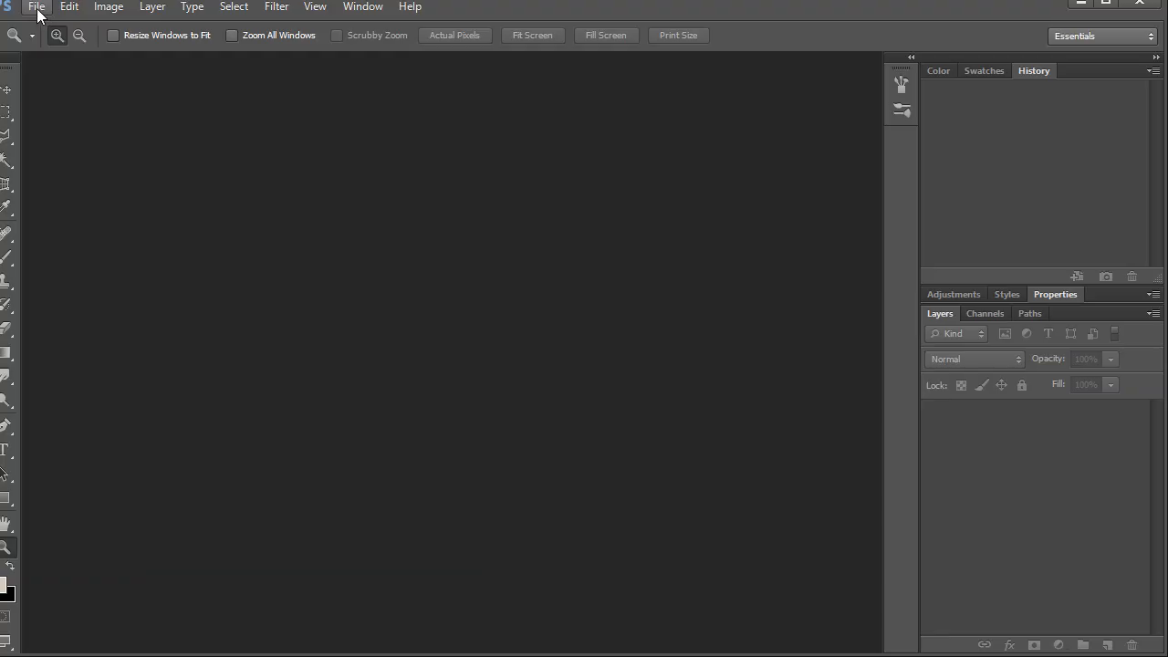
# Create a clipboard-sized document and position the placed RGBTable16x1 strip over the screenshot
pyautogui.click(35, 6)
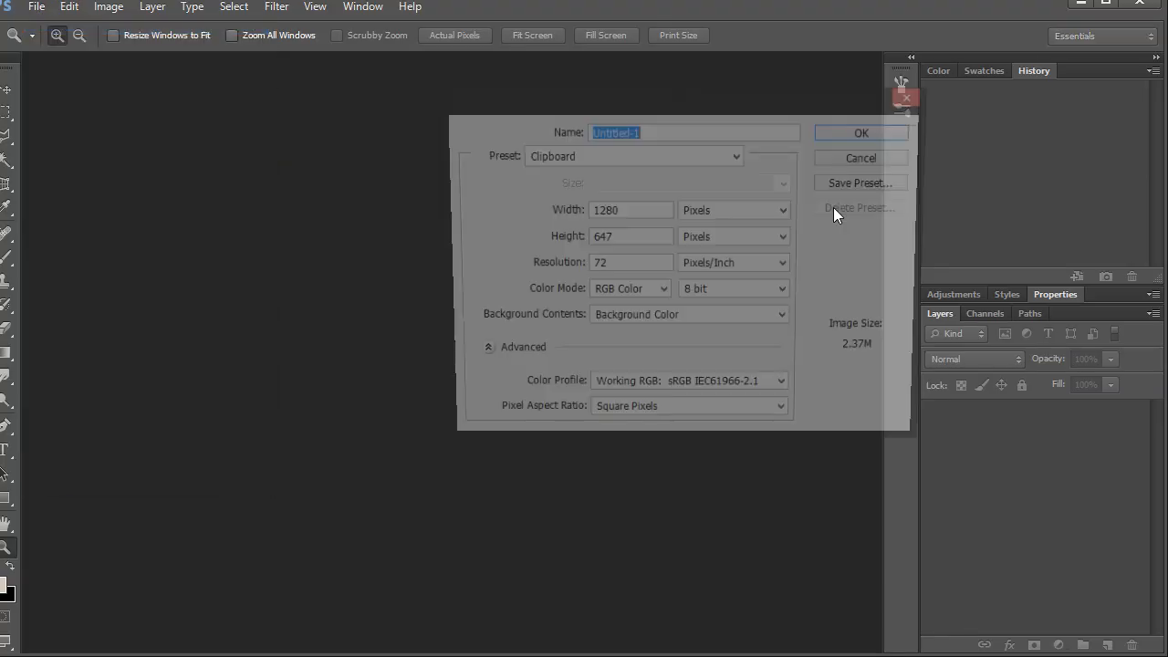
pyautogui.click(859, 132)
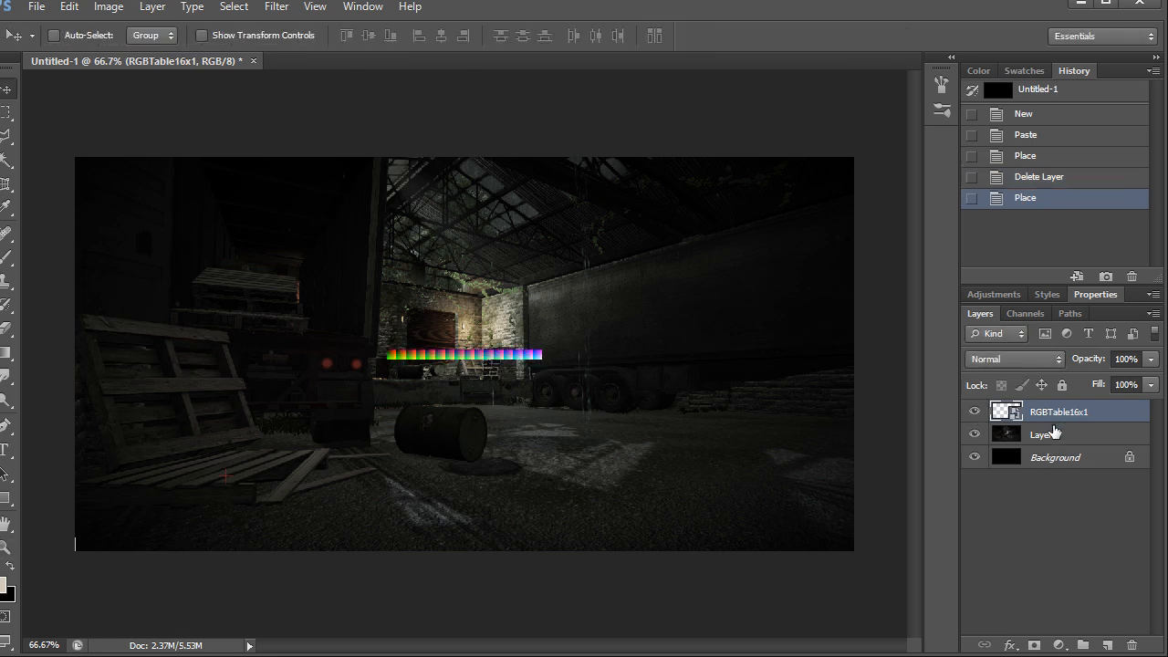
pyautogui.moveTo(464, 354); pyautogui.dragTo(520, 406)
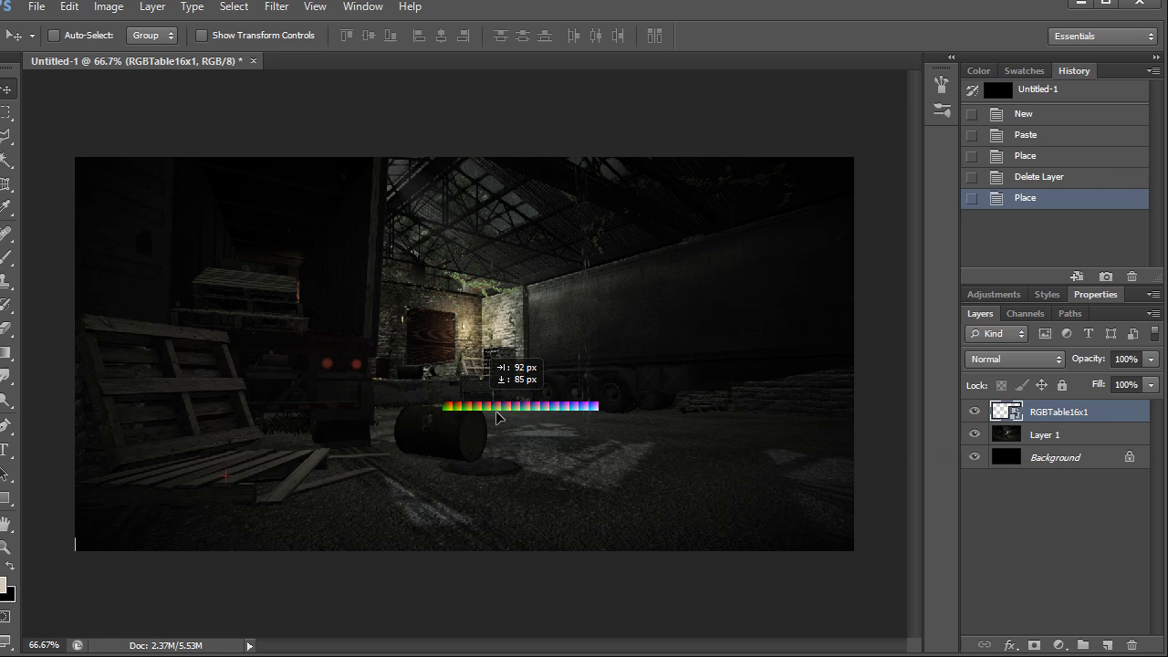
pyautogui.moveTo(521, 406); pyautogui.dragTo(776, 545)
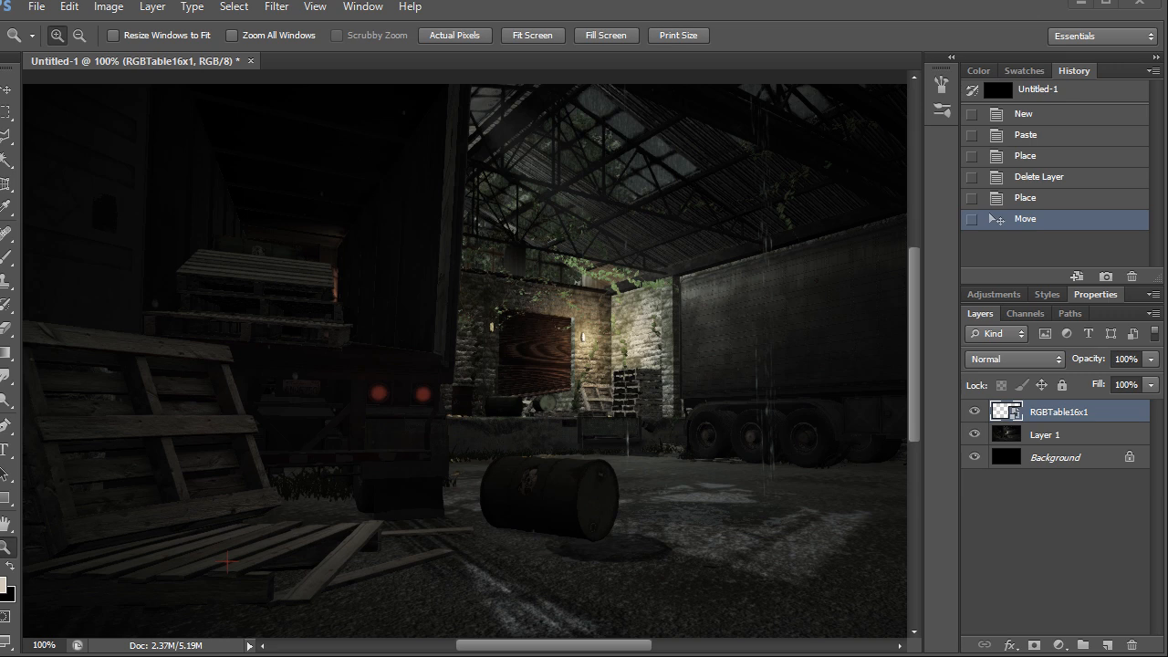
pyautogui.moveTo(1020, 538)
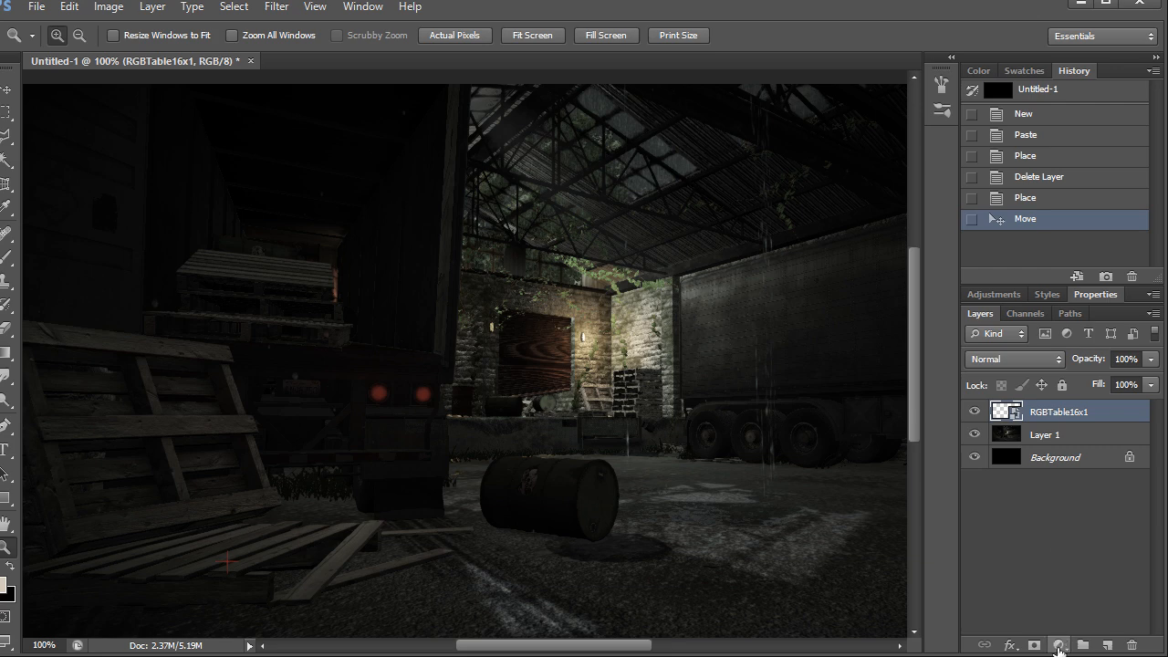
# Add a Levels adjustment layer with midtones at 1.55 and highlights at 234
pyautogui.click(1058, 645)
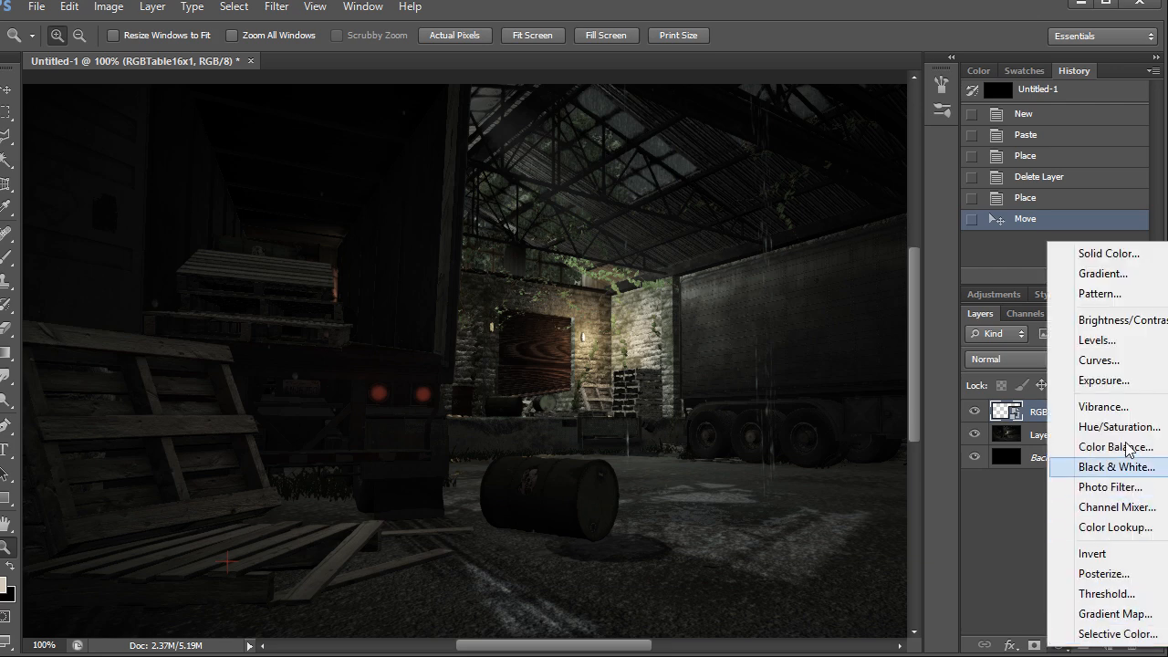
pyautogui.moveTo(1131, 415)
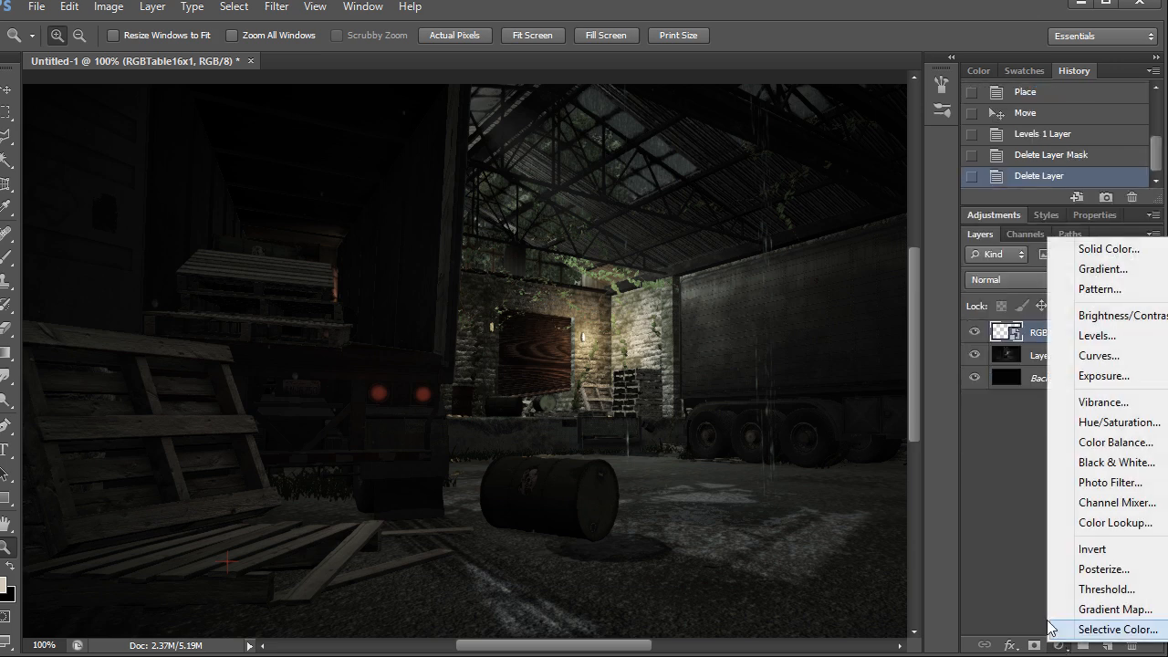
pyautogui.click(1097, 335)
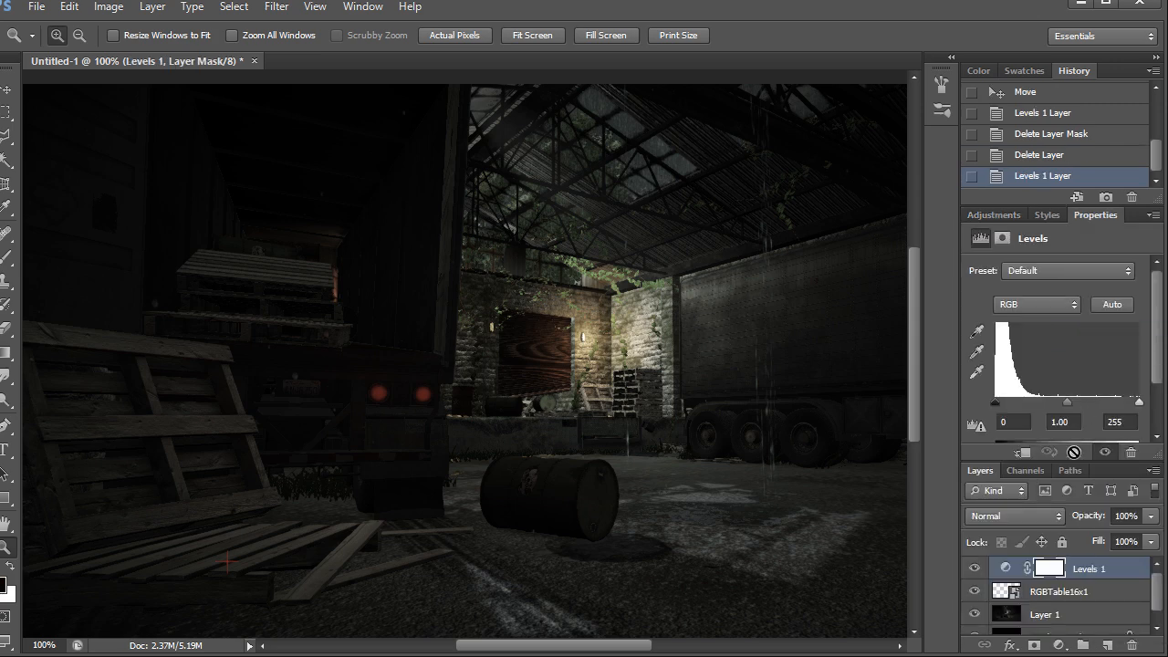
pyautogui.moveTo(1068, 402); pyautogui.dragTo(1055, 402)
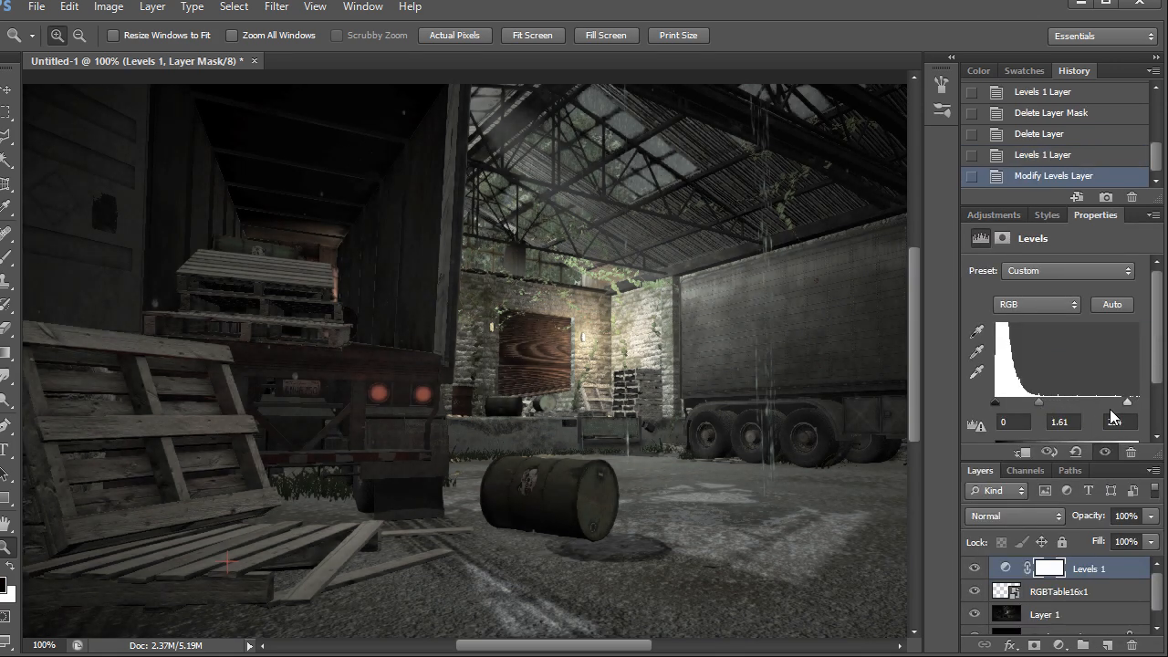
pyautogui.moveTo(1129, 401); pyautogui.dragTo(1041, 407)
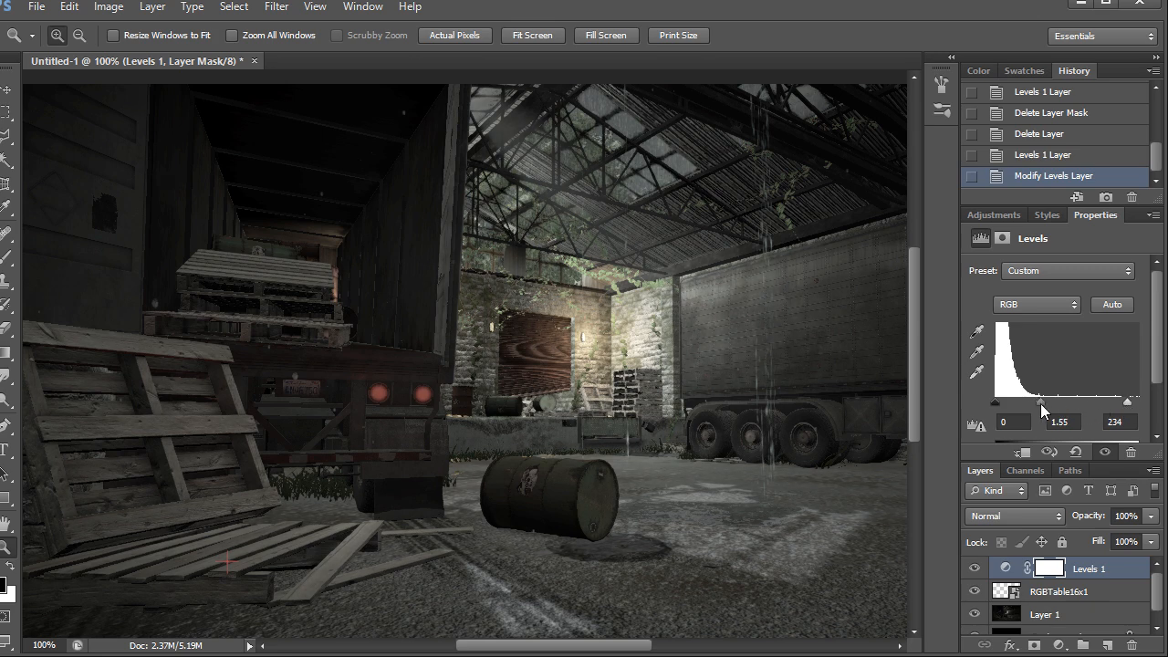
pyautogui.moveTo(1045, 402); pyautogui.dragTo(1041, 402)
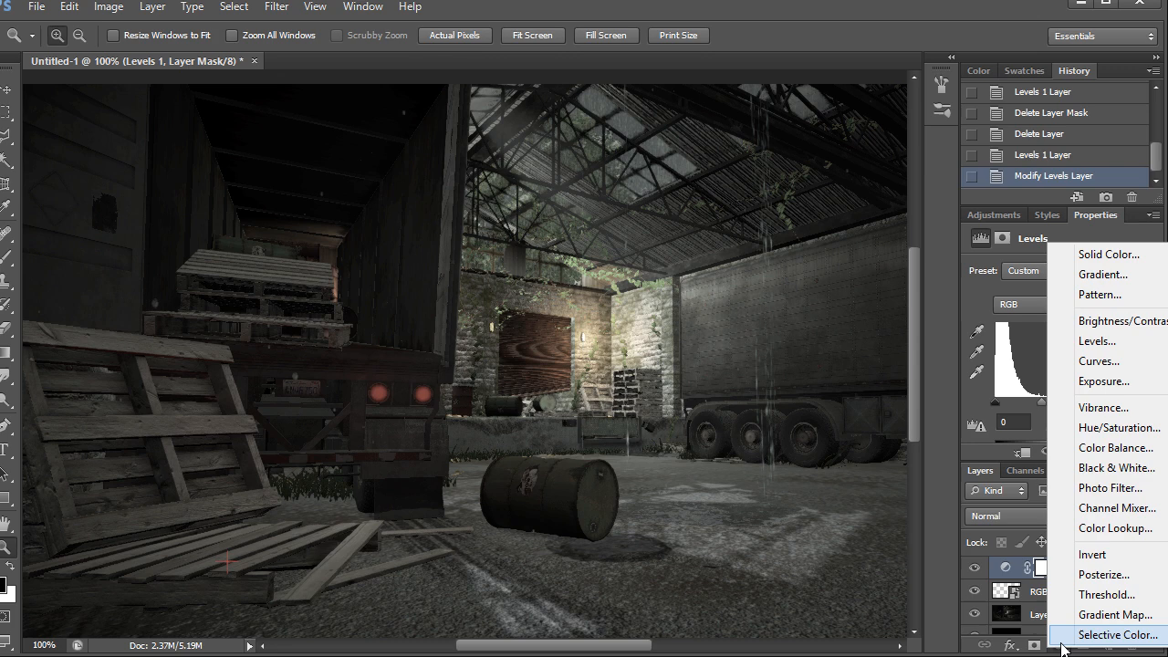
# Add Hue/Saturation with Master Saturation +37, and Reds Saturation +28, Hue +14
pyautogui.click(1119, 427)
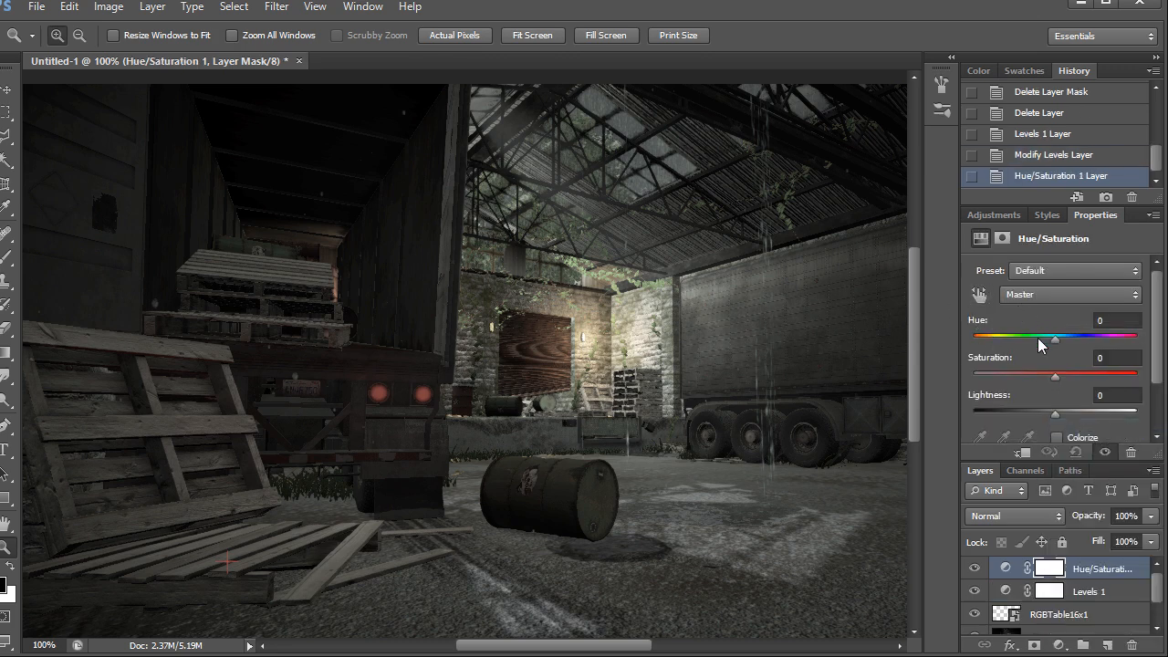
pyautogui.moveTo(1055, 377); pyautogui.dragTo(1086, 377)
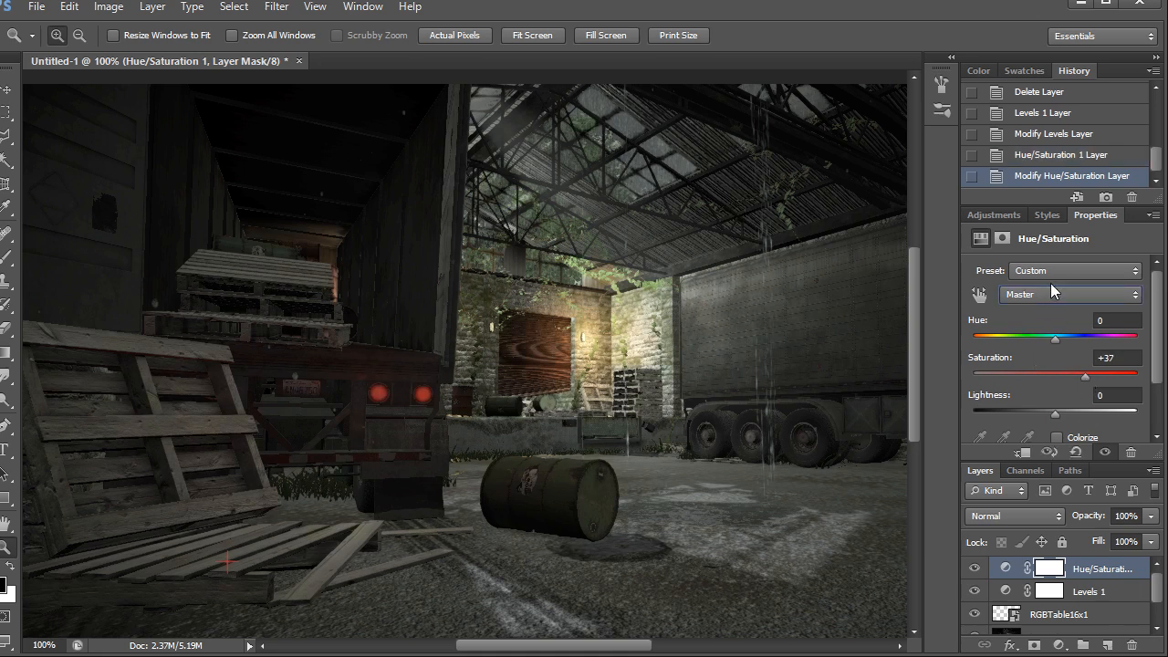
pyautogui.click(1067, 294)
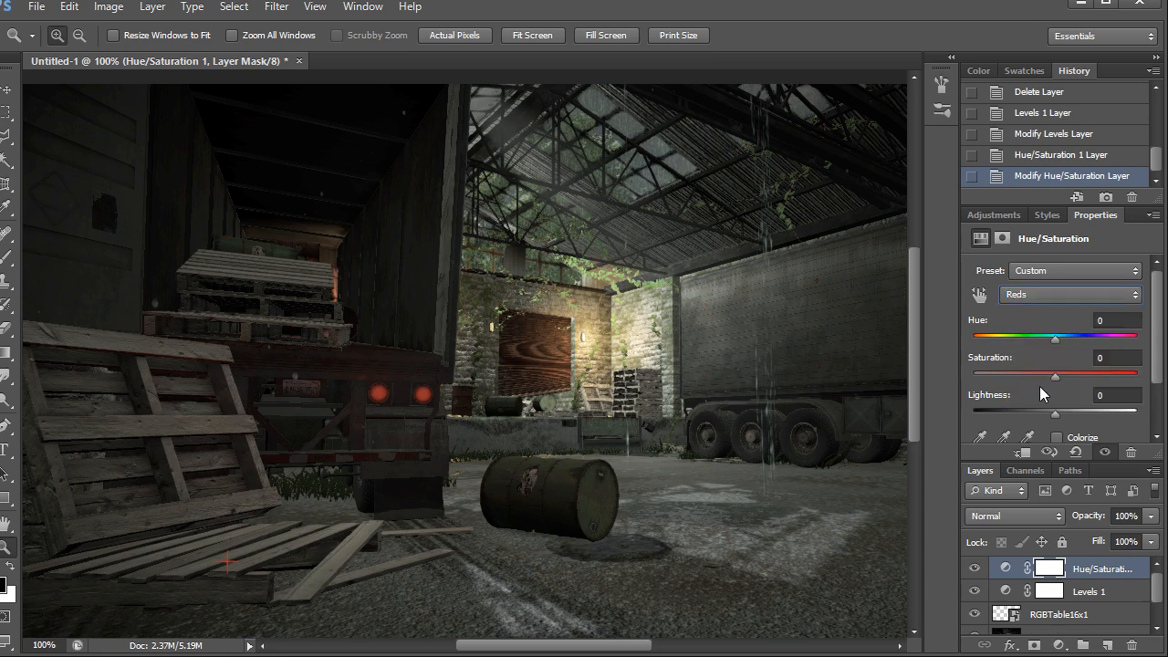
pyautogui.moveTo(1055, 376); pyautogui.dragTo(1078, 376)
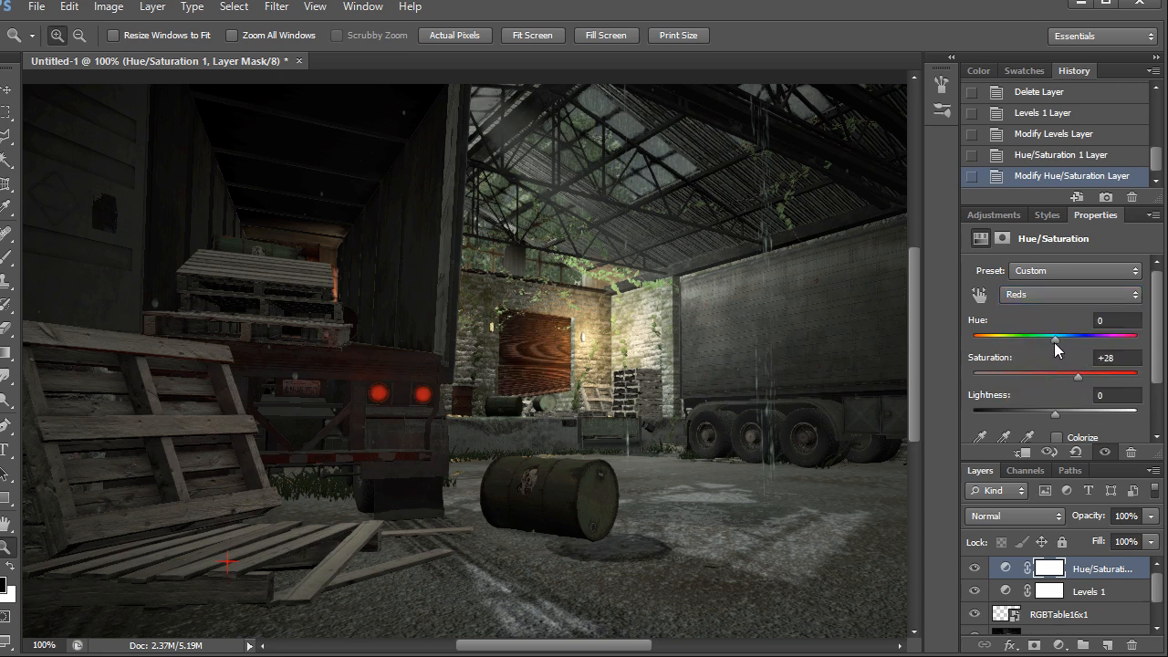
pyautogui.moveTo(1054, 339); pyautogui.dragTo(1068, 339)
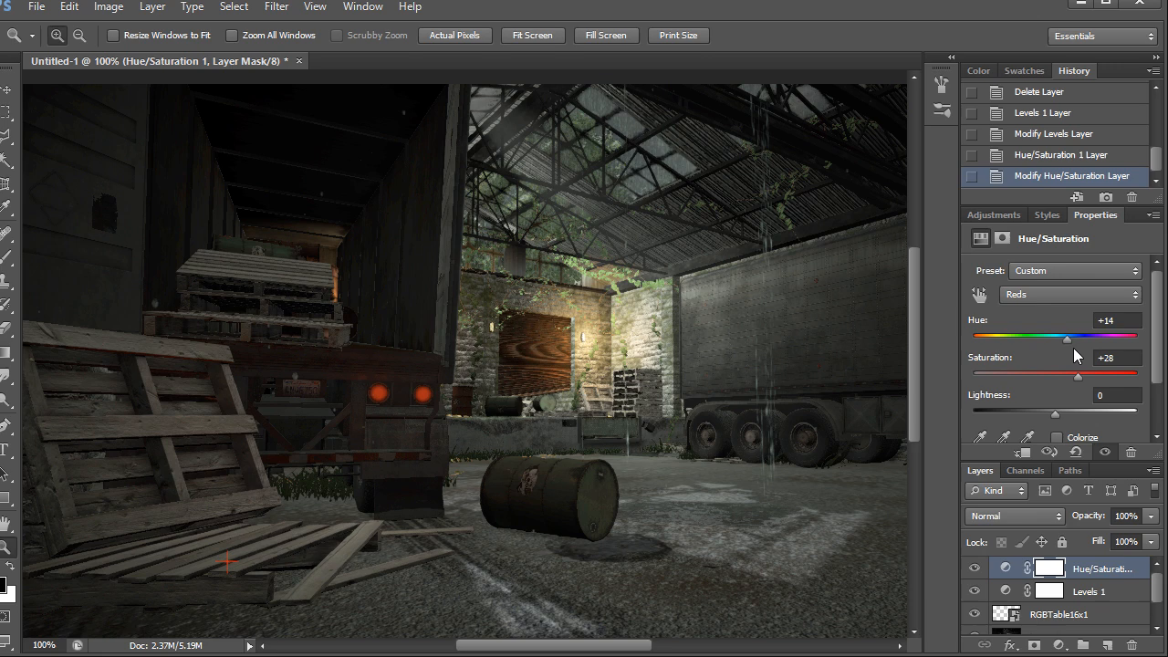
pyautogui.moveTo(1068, 337); pyautogui.dragTo(1121, 338)
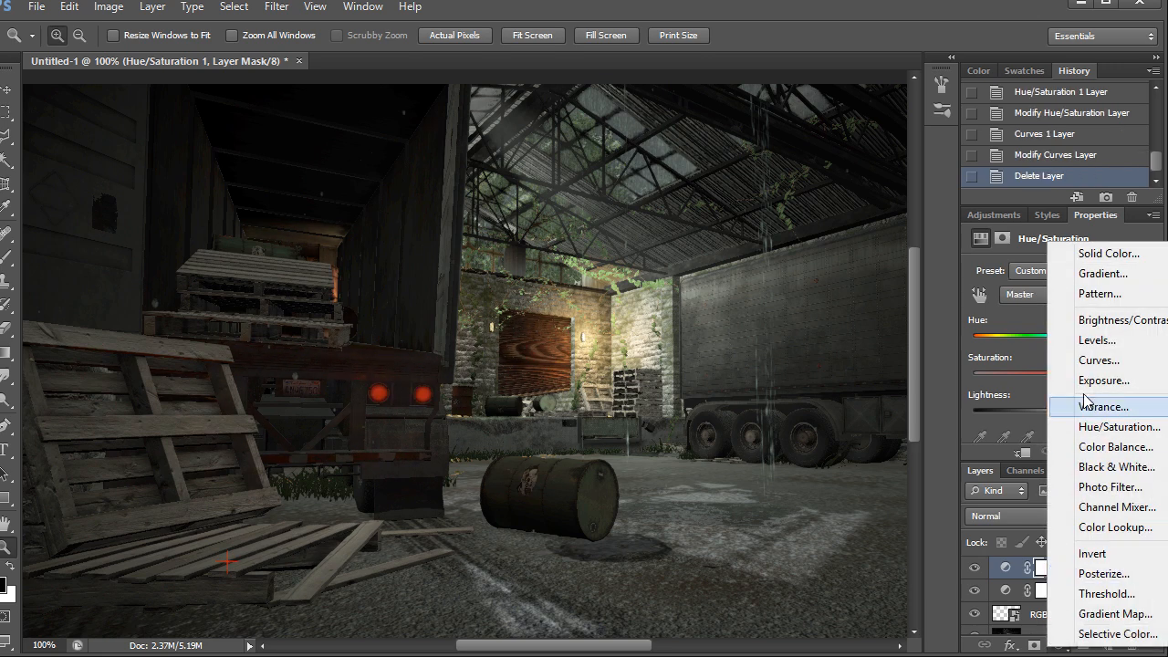
# Add a Curves adjustment and step through its green and blue channel curves
pyautogui.click(1099, 359)
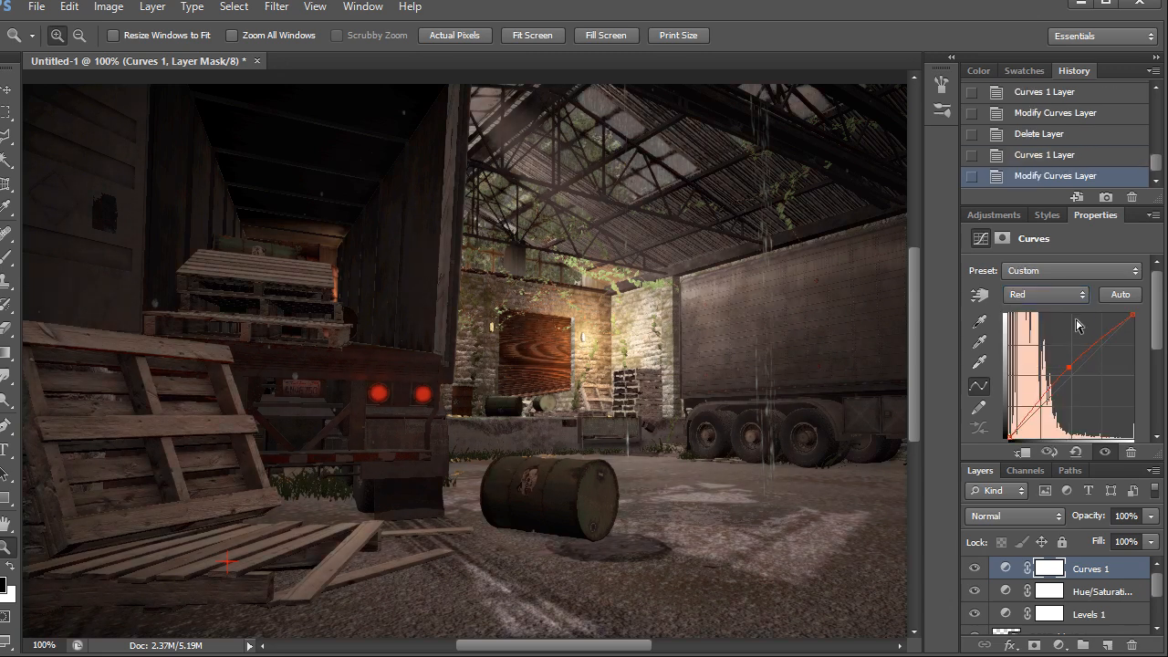
pyautogui.click(1045, 294)
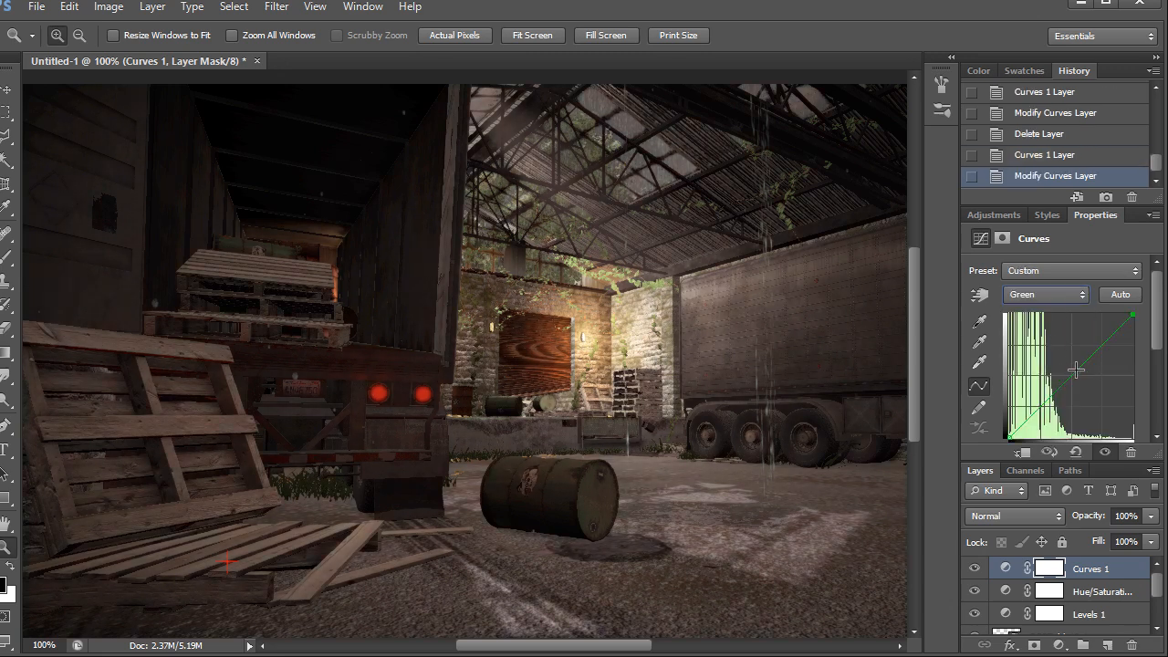
pyautogui.click(1082, 294)
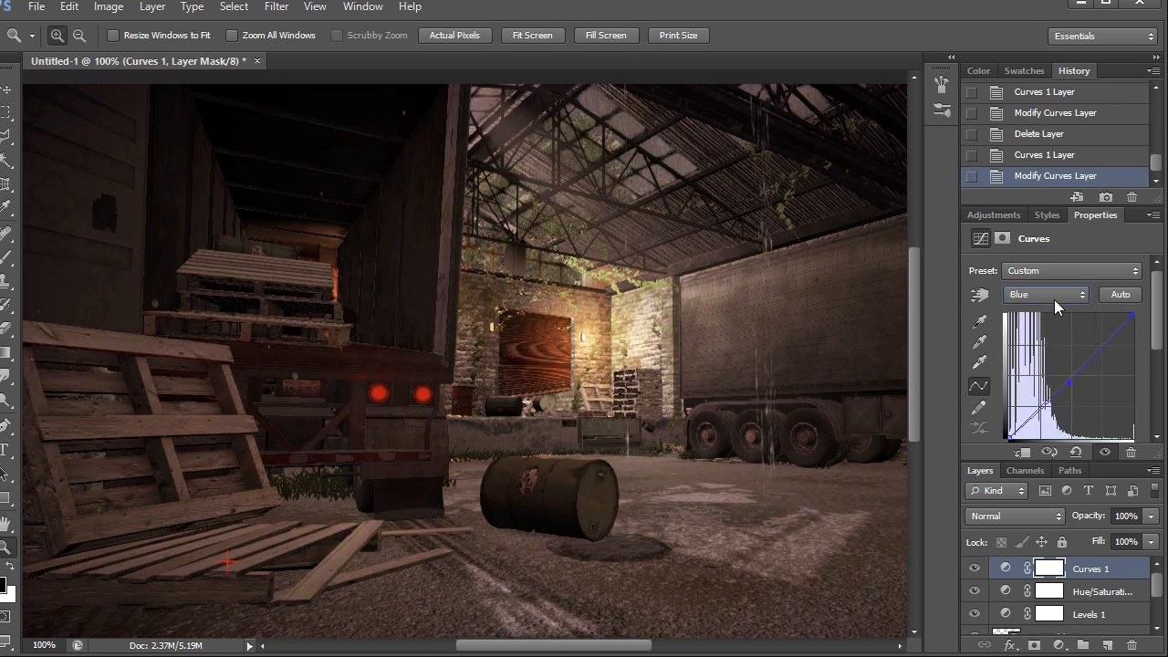
pyautogui.click(1045, 294)
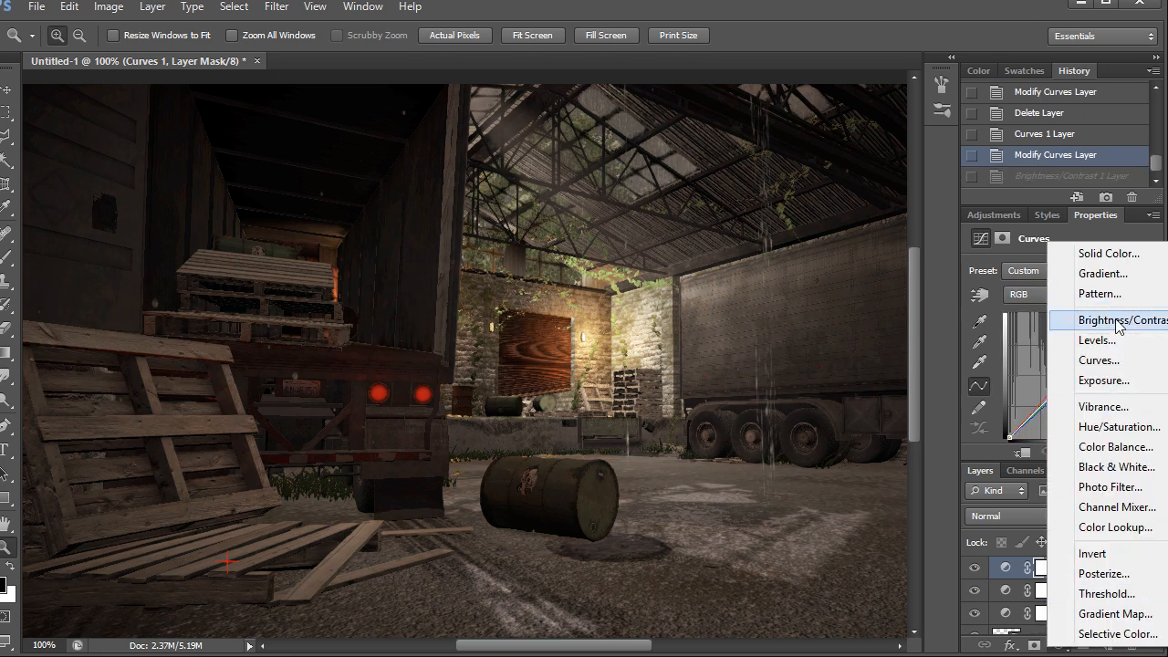
# Add a Brightness/Contrast layer with brightness 23 and contrast 20
pyautogui.click(1122, 319)
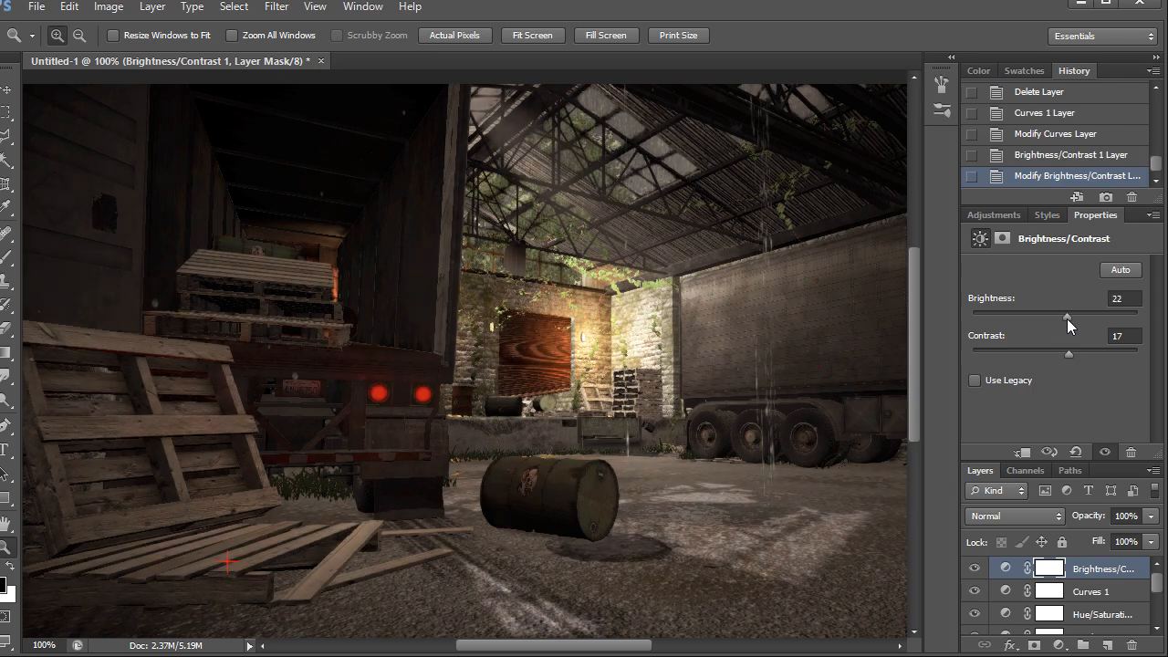
pyautogui.moveTo(1095, 313); pyautogui.dragTo(1059, 313)
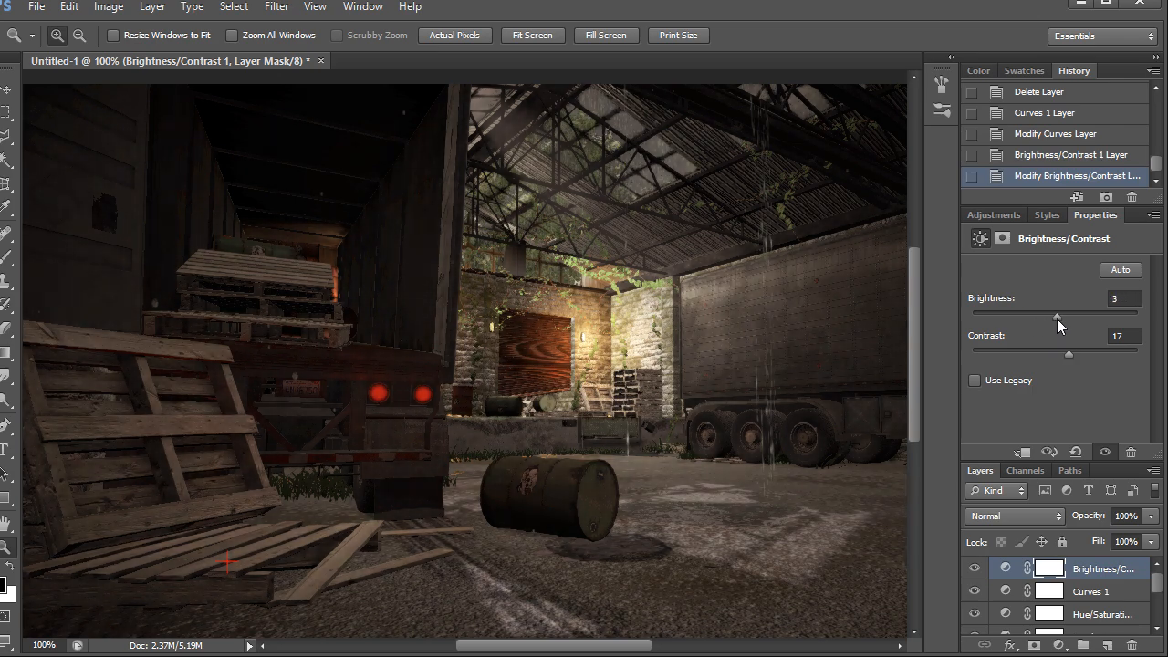
pyautogui.moveTo(1059, 316); pyautogui.dragTo(1072, 315)
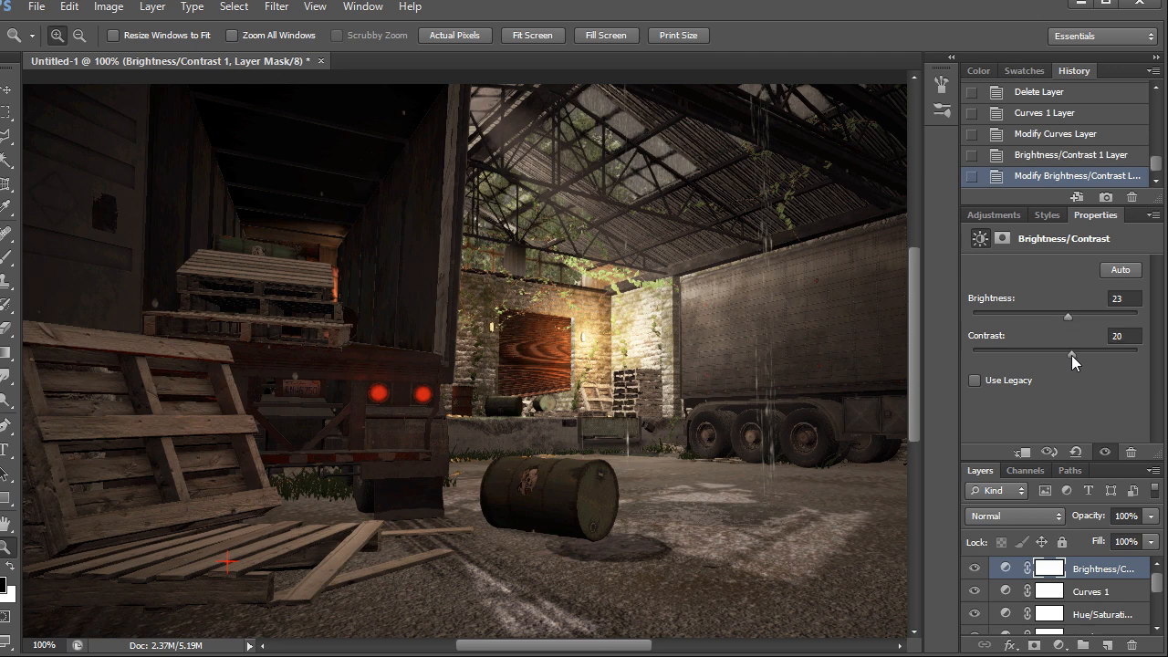
pyautogui.moveTo(1068, 354); pyautogui.dragTo(1055, 354)
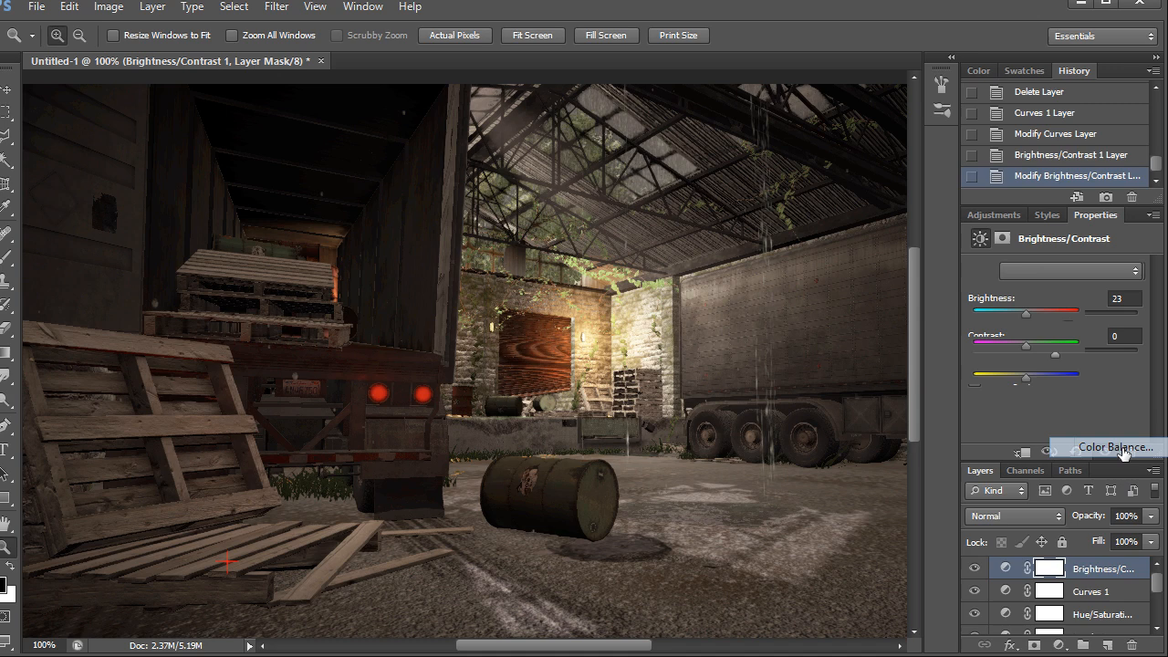
# Add Color Balance, discard the Shadows tweaks, and set Midtones to -10, +9, +22
pyautogui.click(1114, 448)
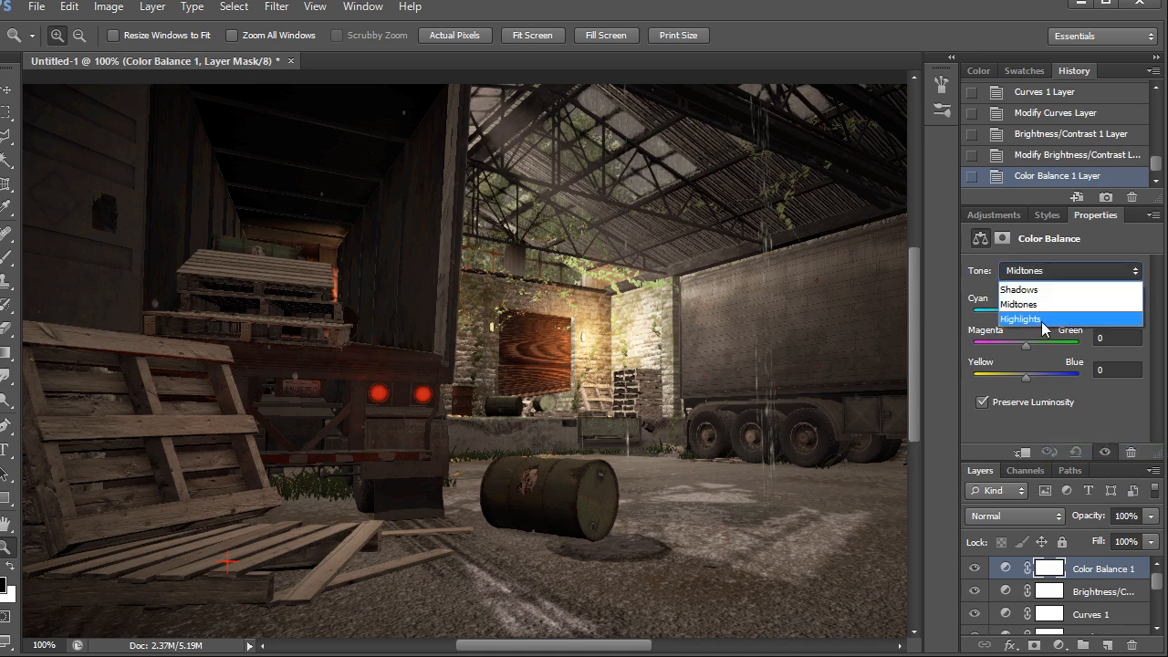
pyautogui.click(1019, 289)
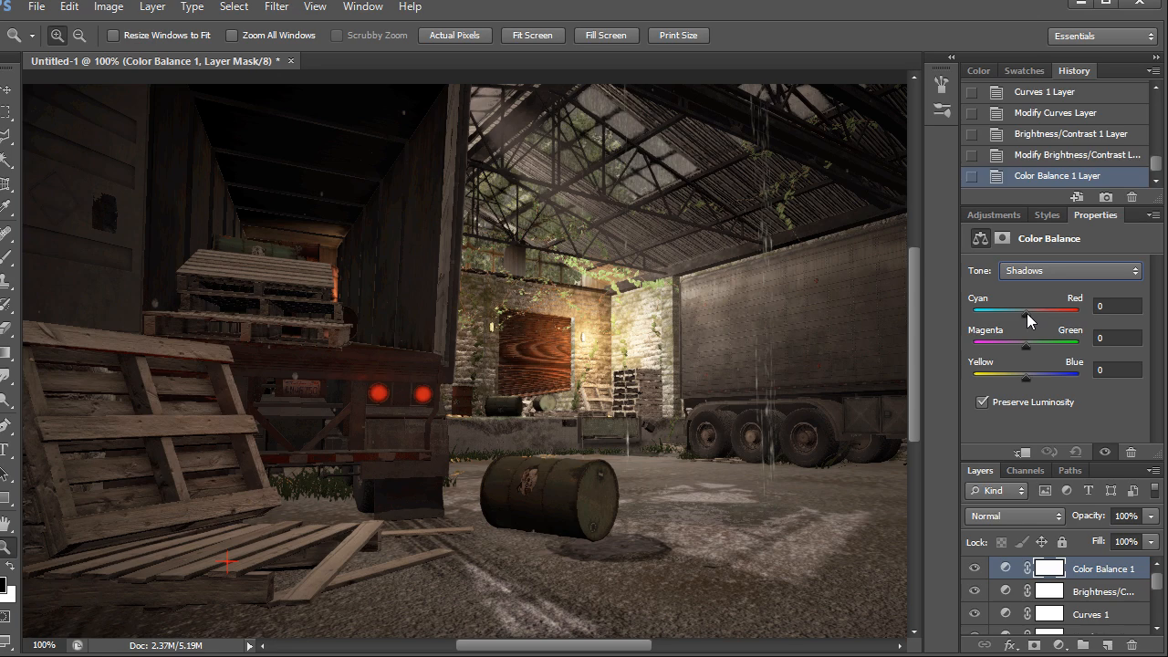
pyautogui.moveTo(1026, 345); pyautogui.dragTo(1048, 345)
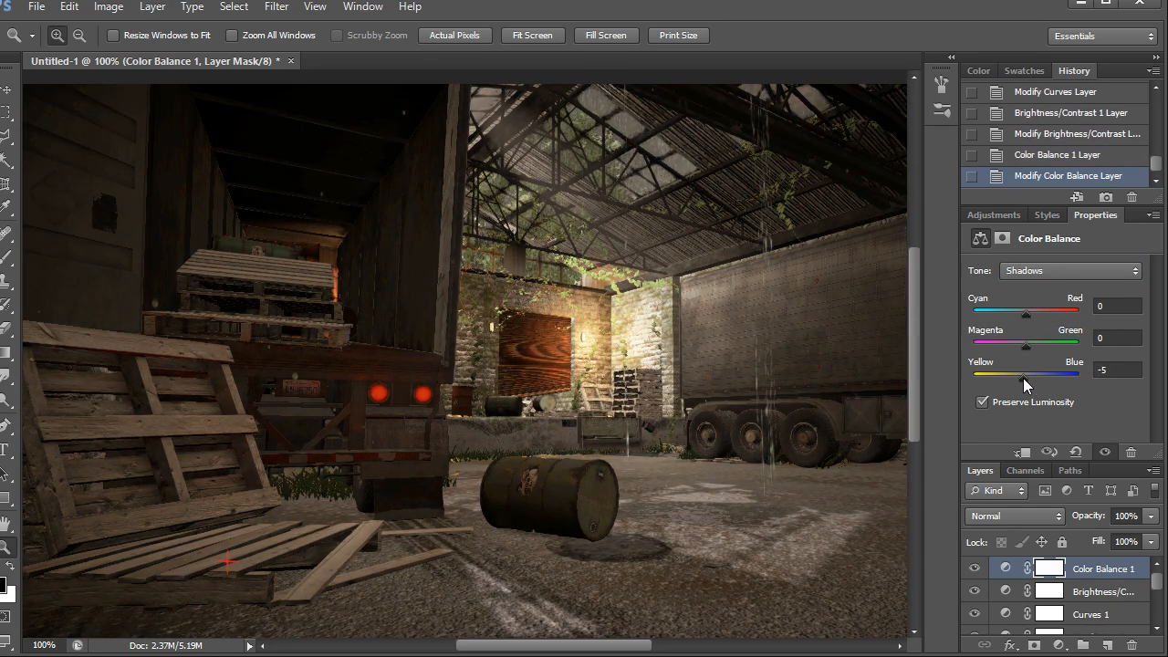
pyautogui.moveTo(1025, 374); pyautogui.dragTo(1031, 374)
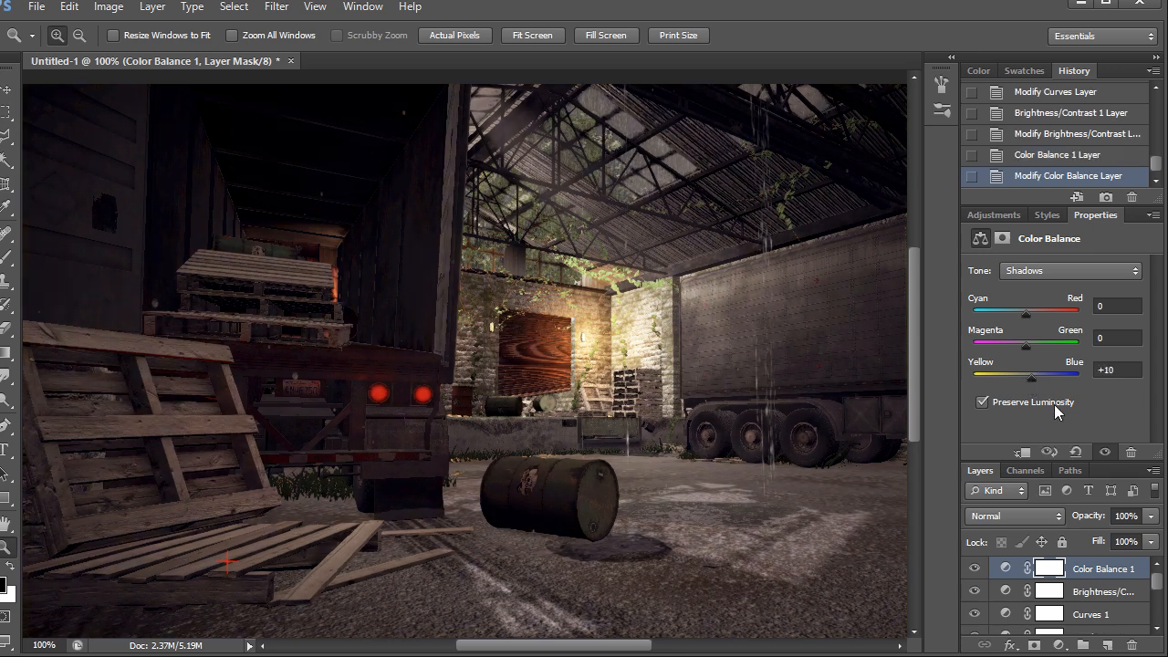
pyautogui.click(1069, 270)
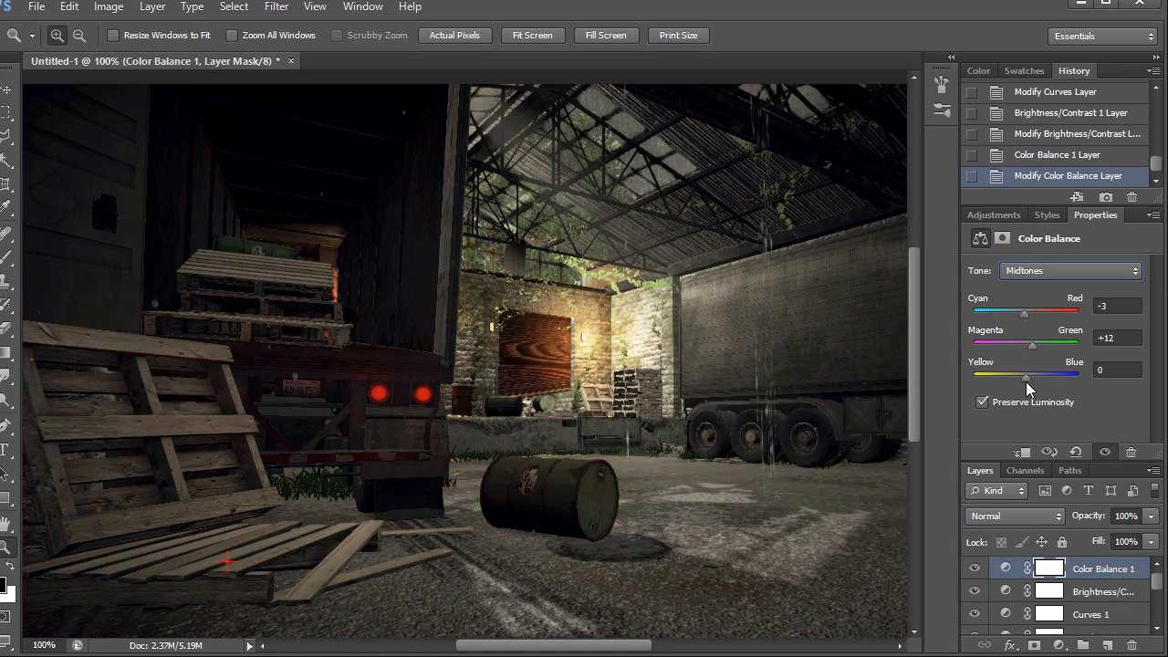
pyautogui.click(1056, 154)
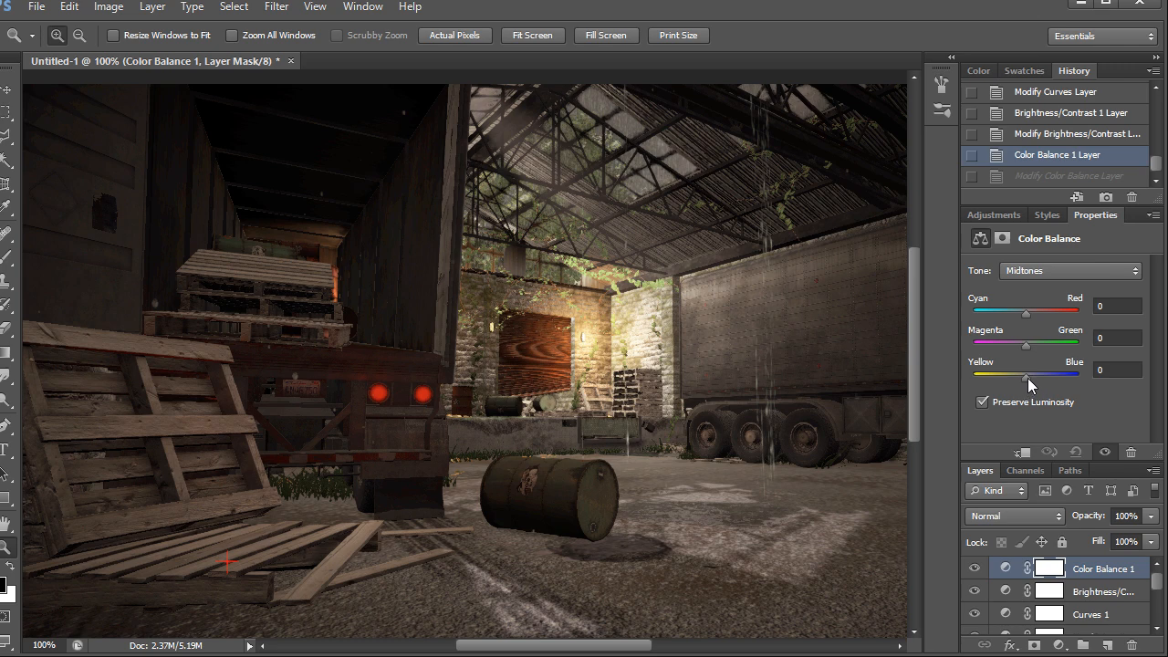
pyautogui.moveTo(1025, 374); pyautogui.dragTo(1038, 375)
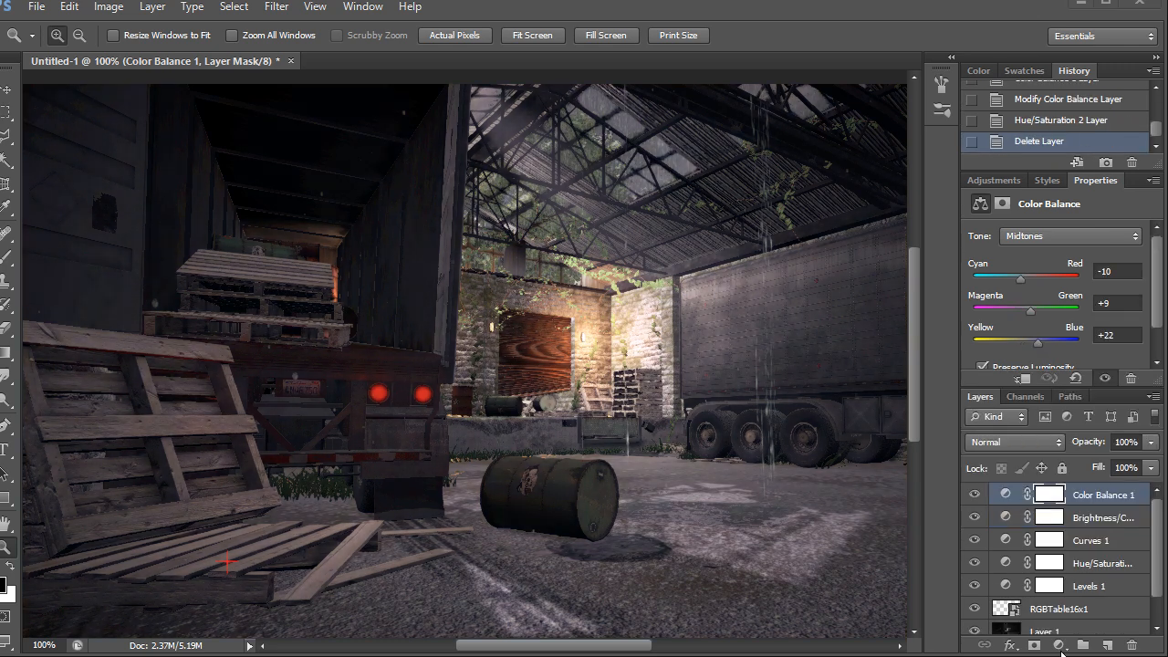
pyautogui.click(1062, 646)
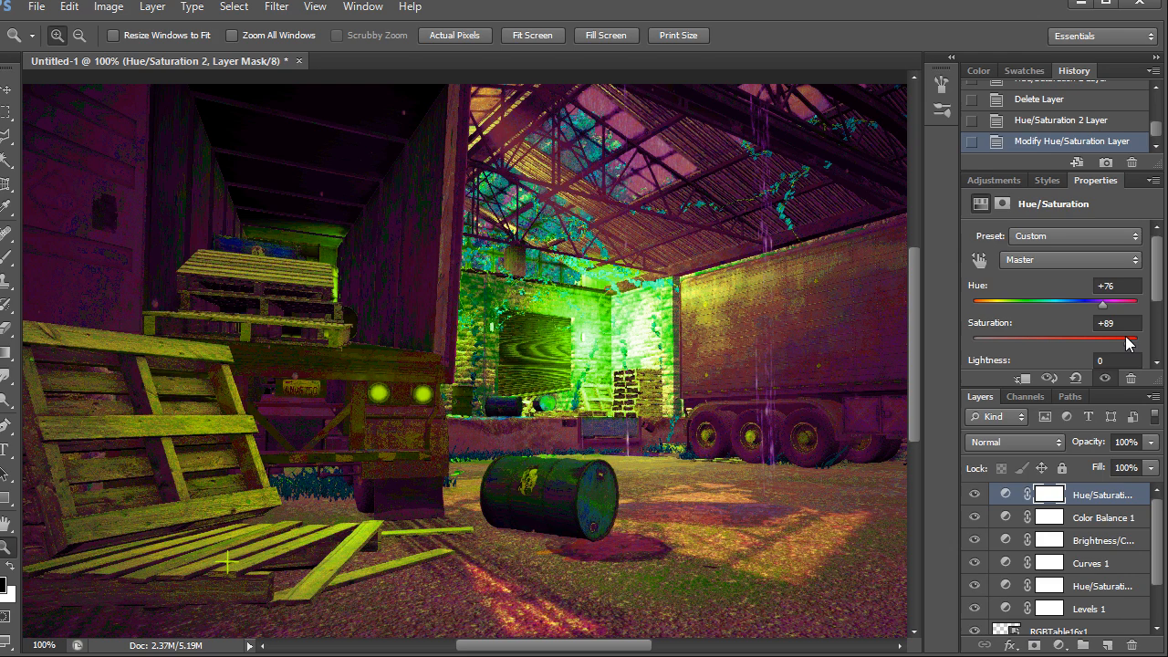
pyautogui.moveTo(1132, 339); pyautogui.dragTo(1134, 338)
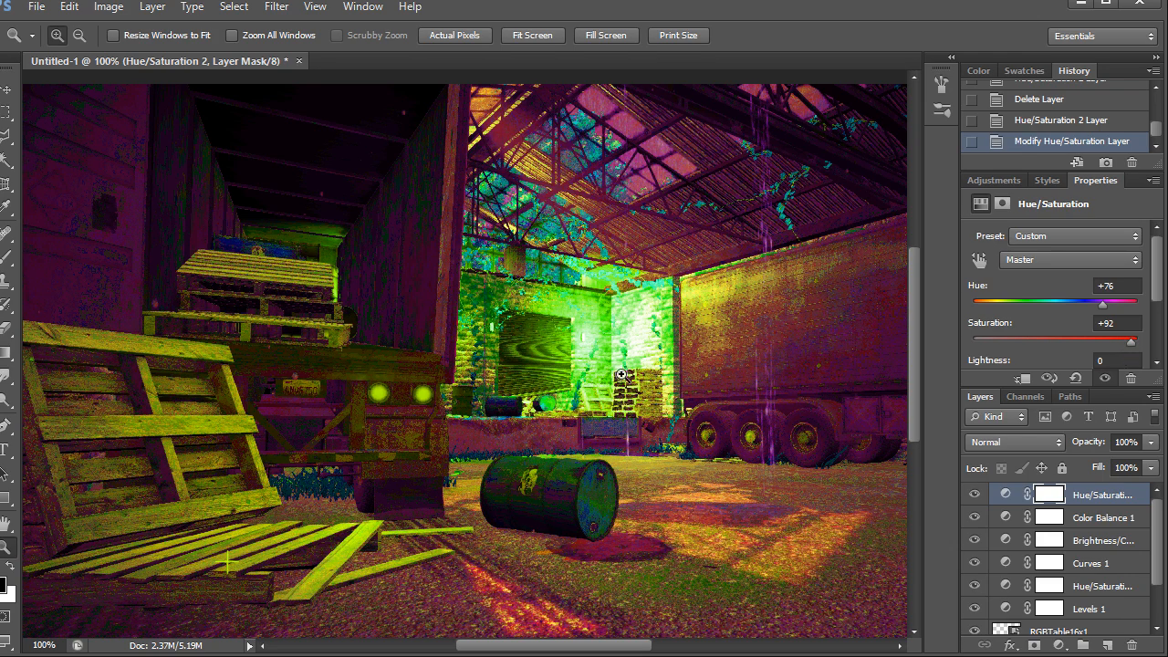
pyautogui.moveTo(625, 511)
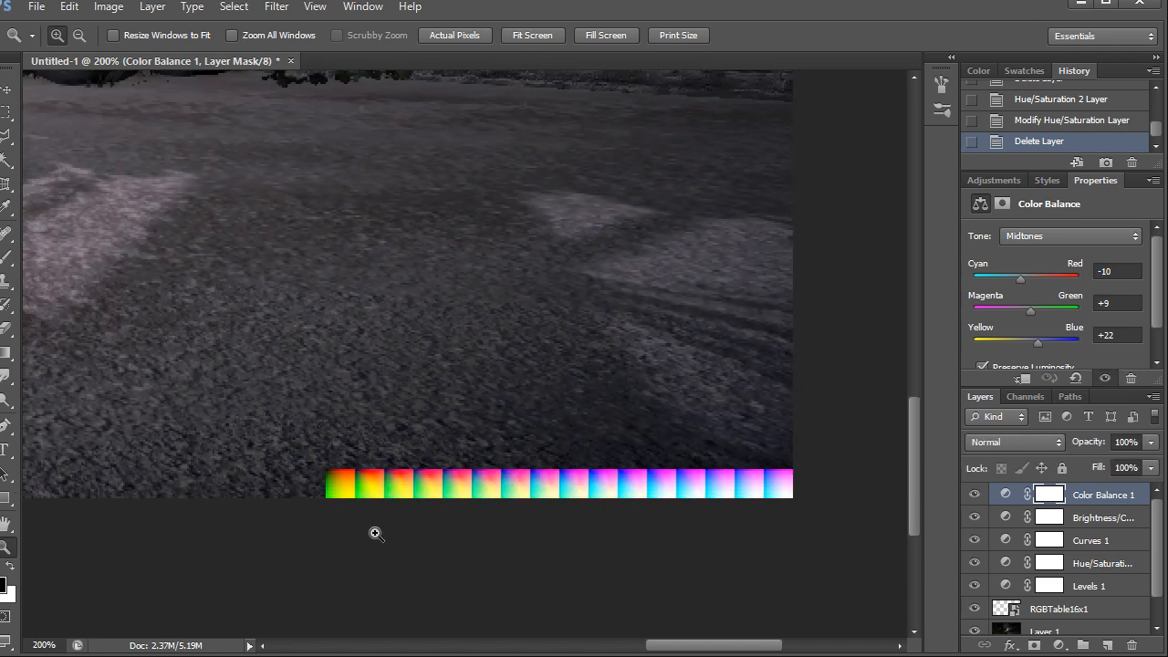
pyautogui.moveTo(589, 563)
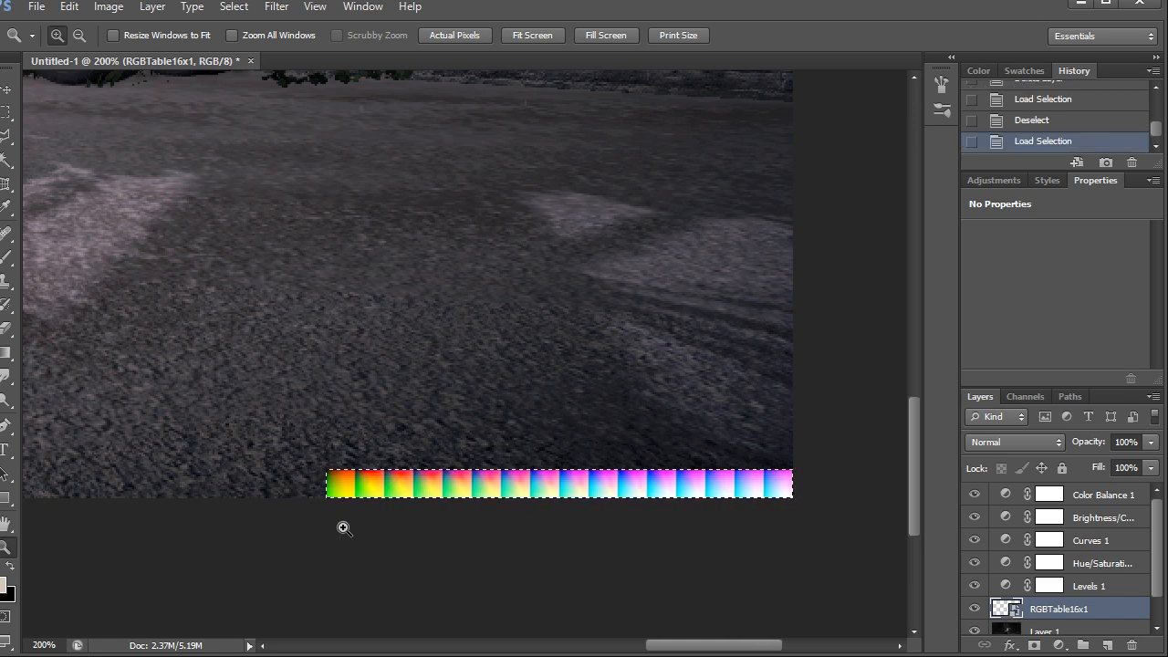
# Copy merged the graded RGBTable16x1 strip selection
pyautogui.press('ctrl+shift+c')
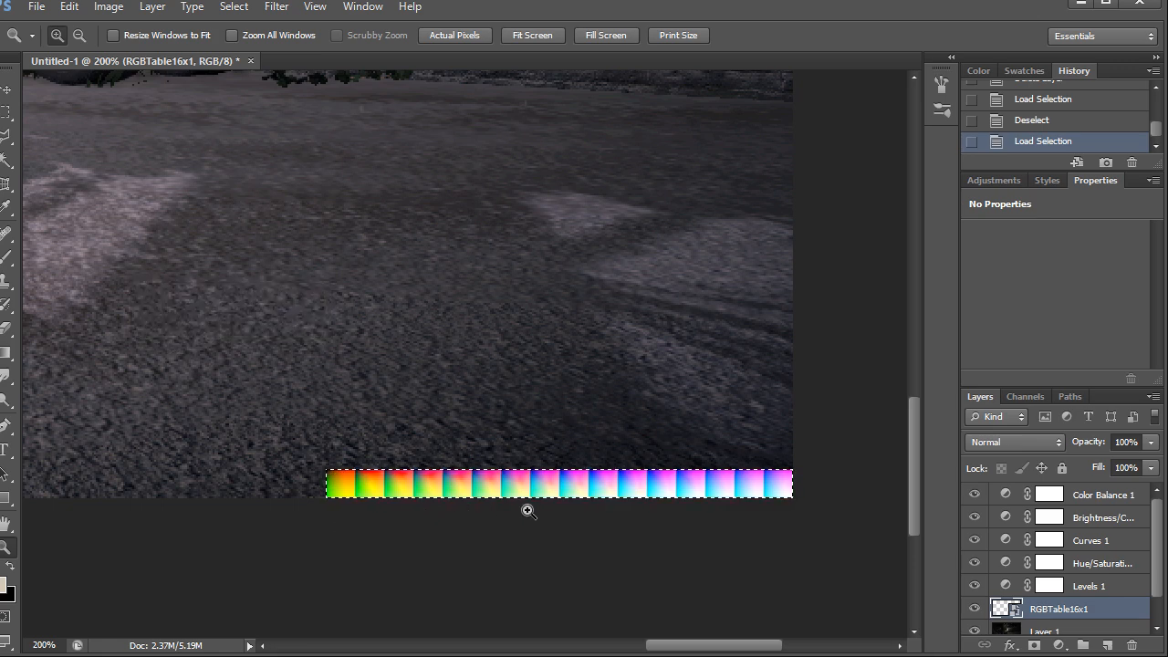
pyautogui.click(37, 6)
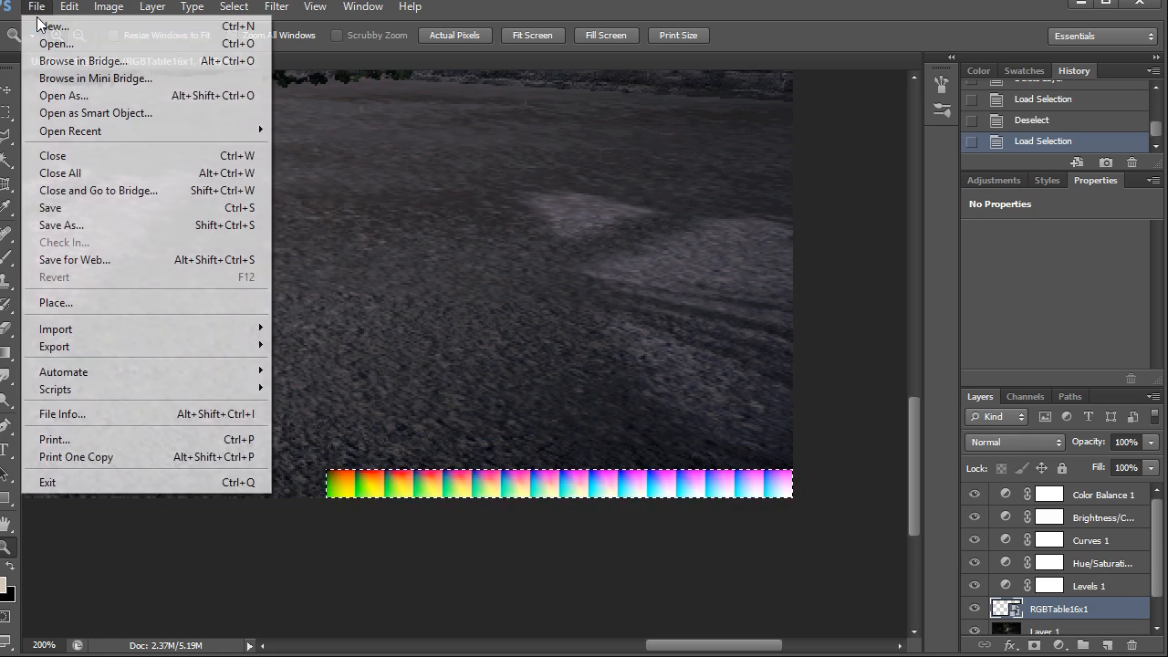
# Paste the graded strip into a new 256×16 document
pyautogui.click(53, 25)
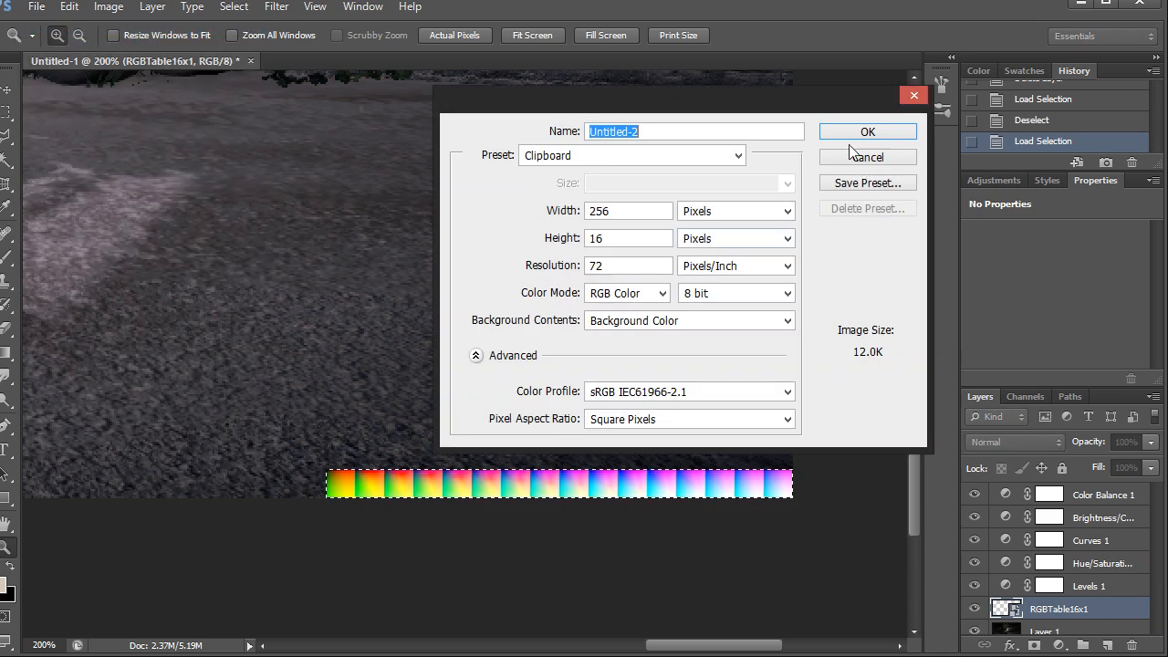
pyautogui.click(868, 131)
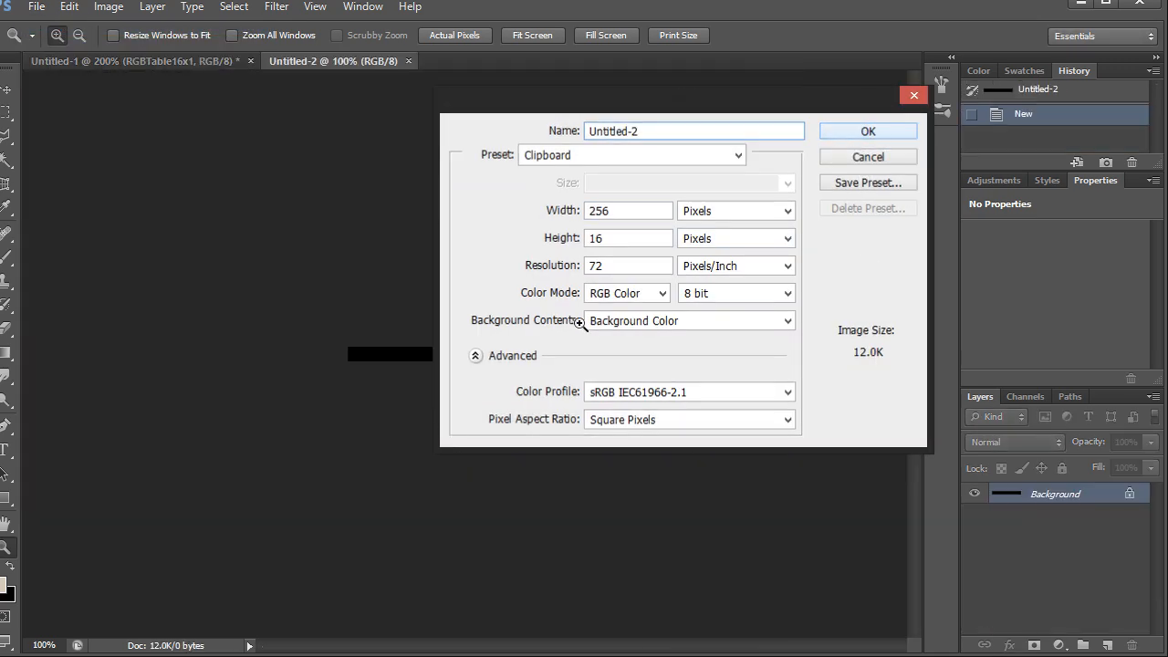
pyautogui.click(867, 130)
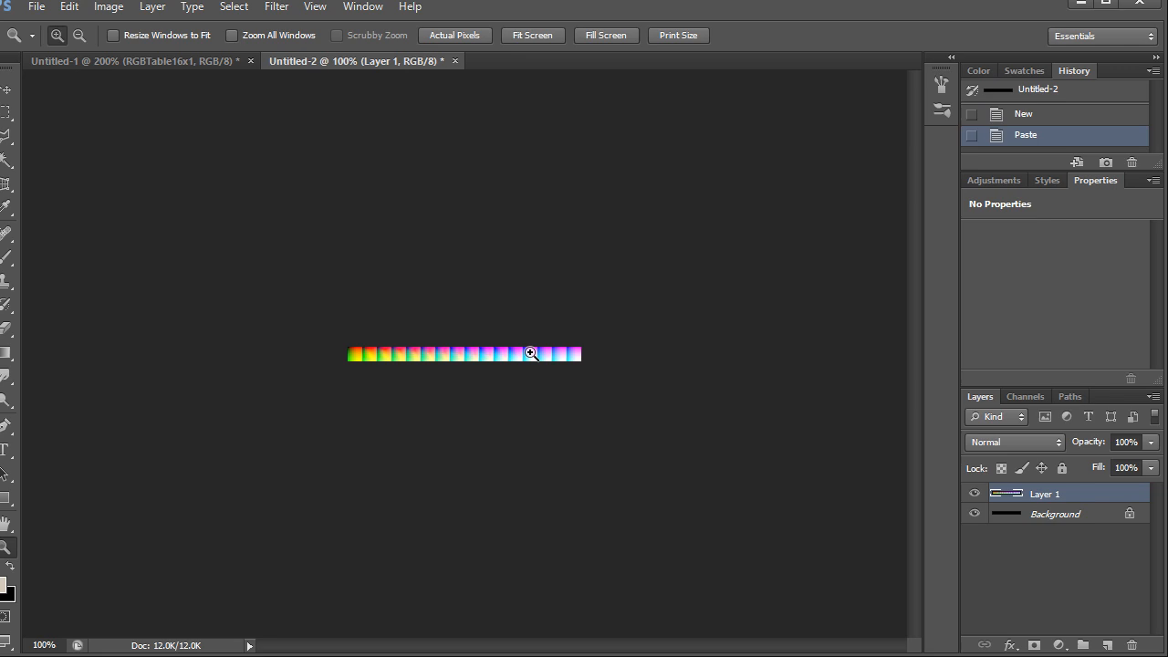
pyautogui.click(531, 352)
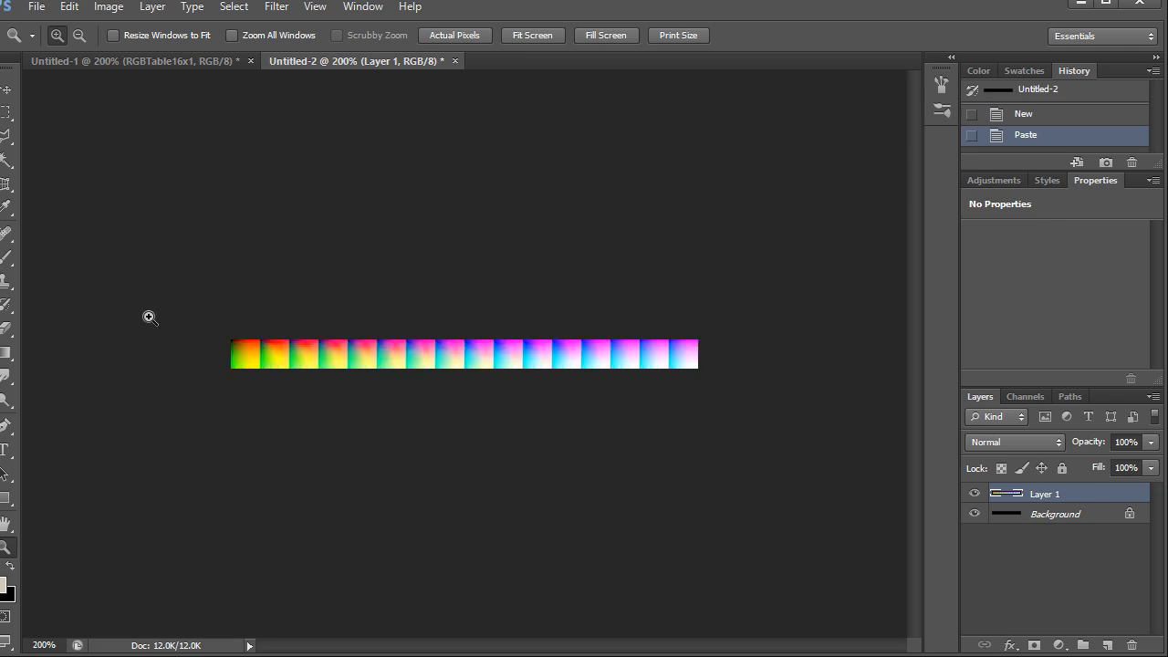
# Save the strip in PNG format as Cooltone_LUT
pyautogui.click(37, 7)
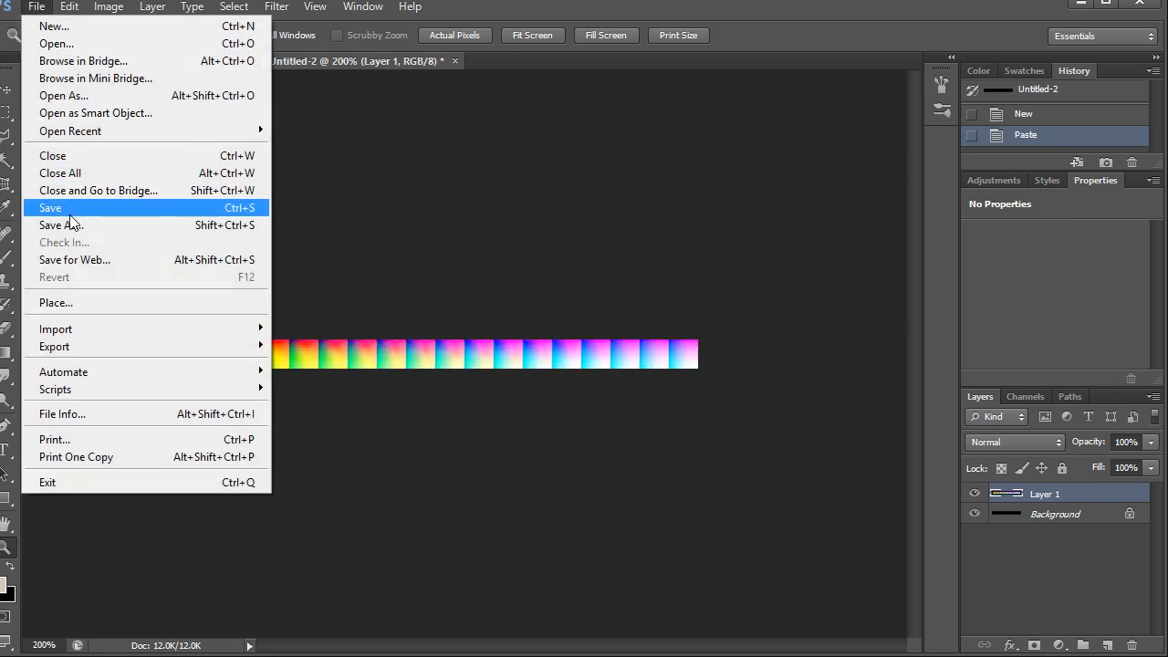
pyautogui.click(61, 224)
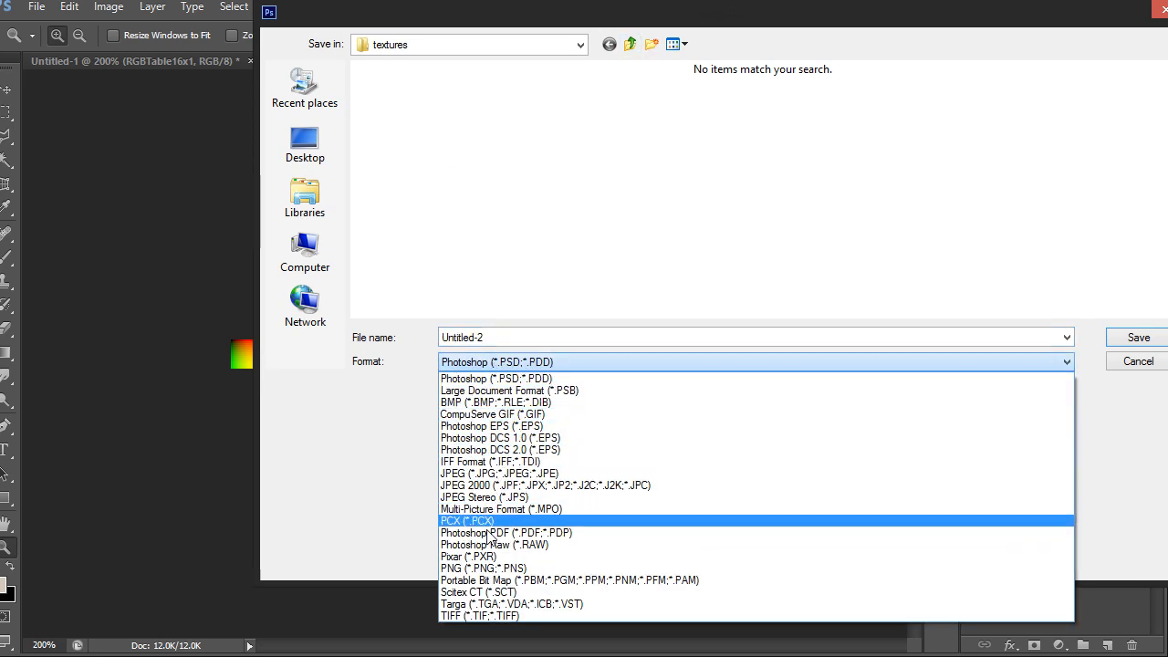
pyautogui.click(483, 567)
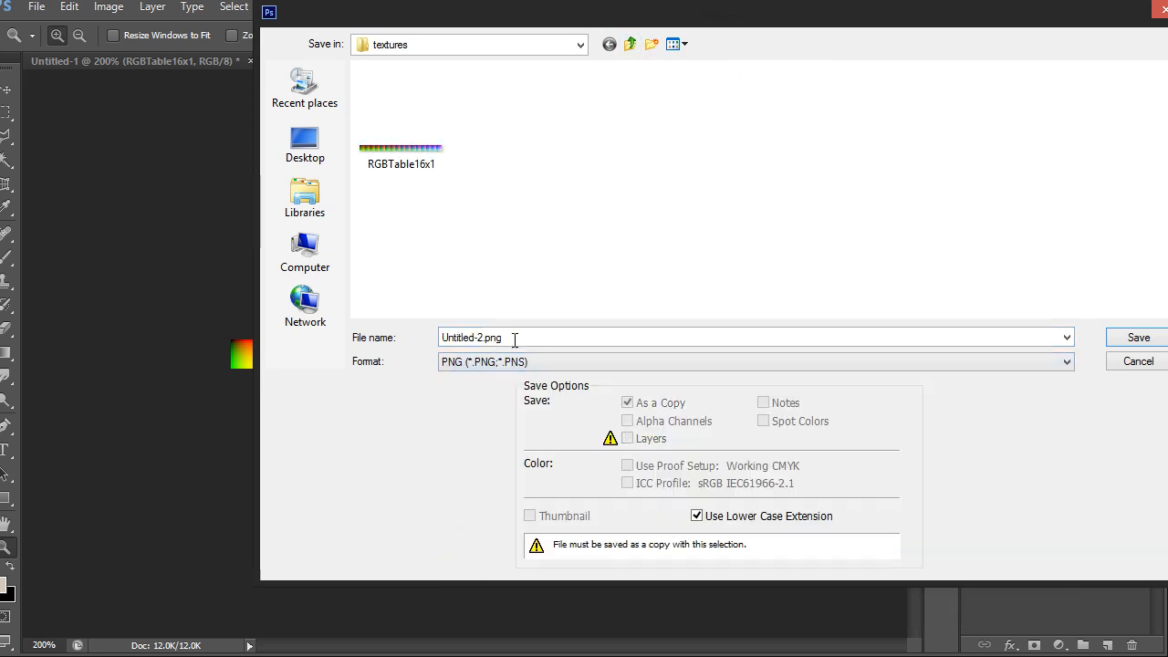
pyautogui.write('Cooltone')
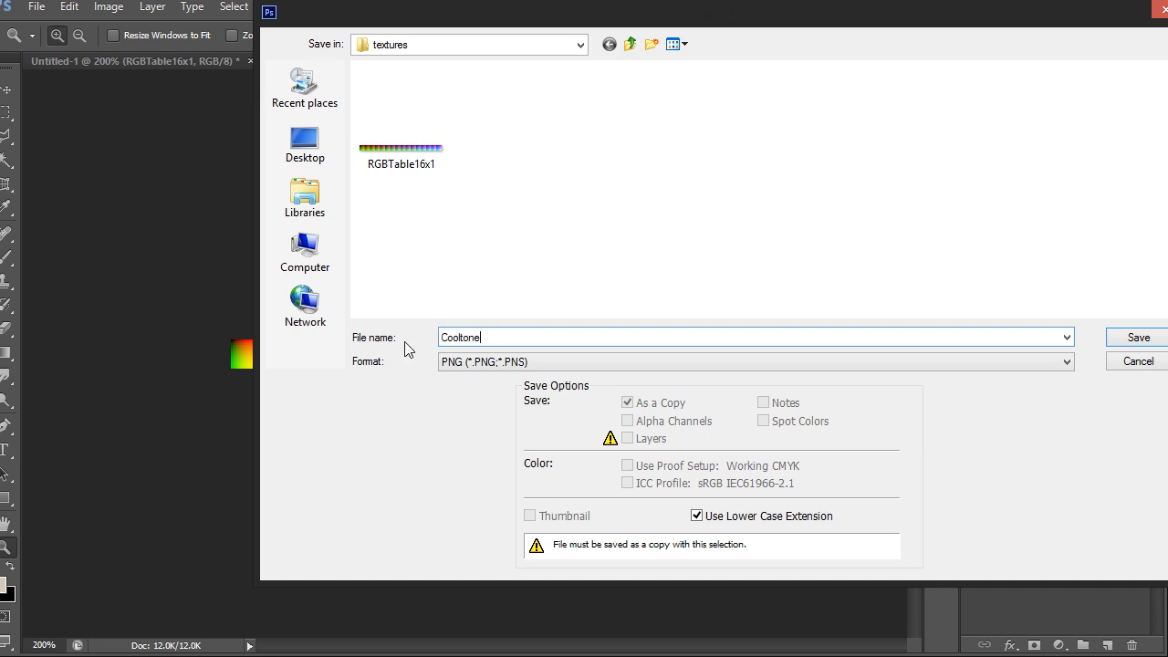
pyautogui.write('_LUT')
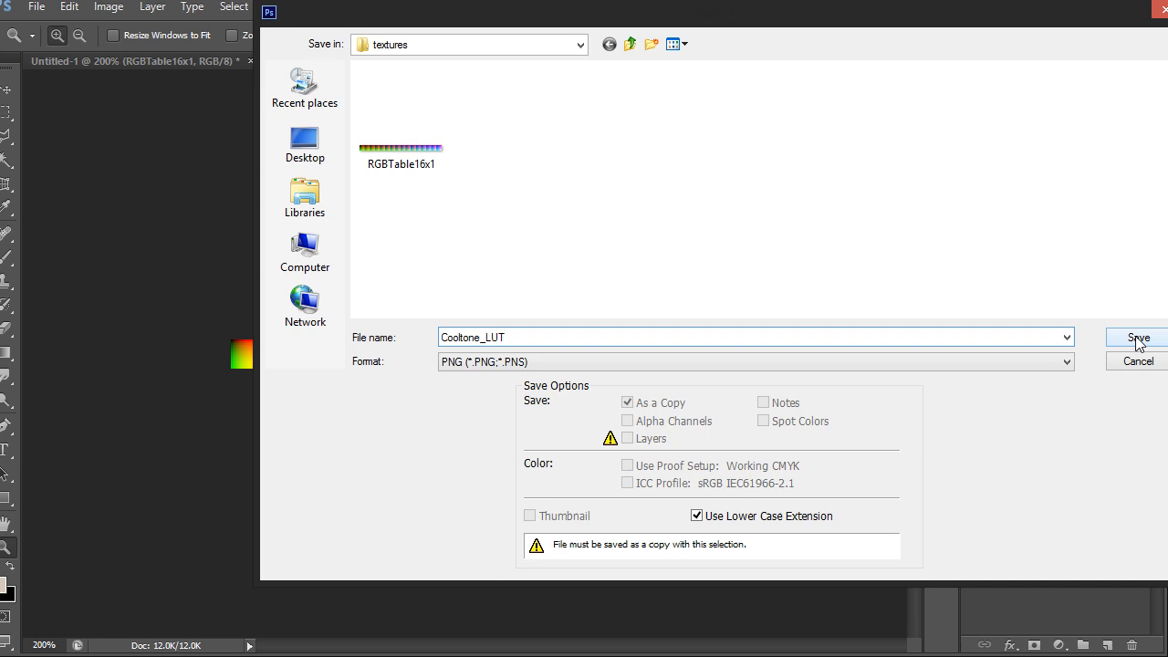
pyautogui.click(1138, 338)
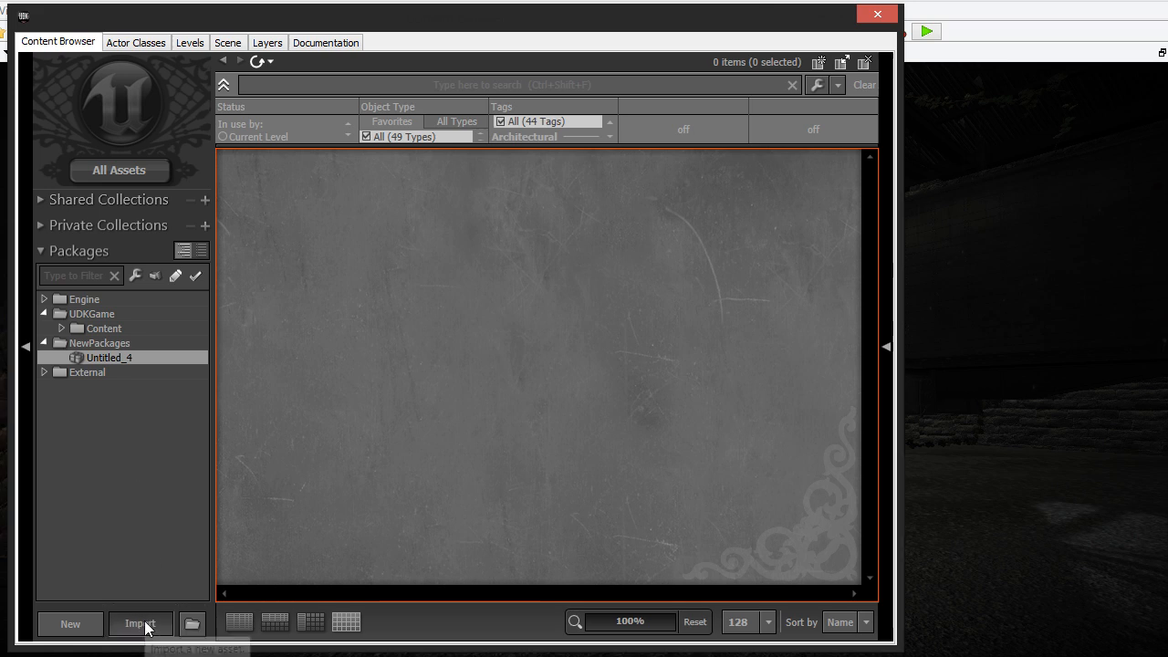
# Import Cooltone_LUT into Untitled_4 with Compression No Alpha and LODGroup TEXTUREGROUP_ColorLookupTable
pyautogui.click(140, 624)
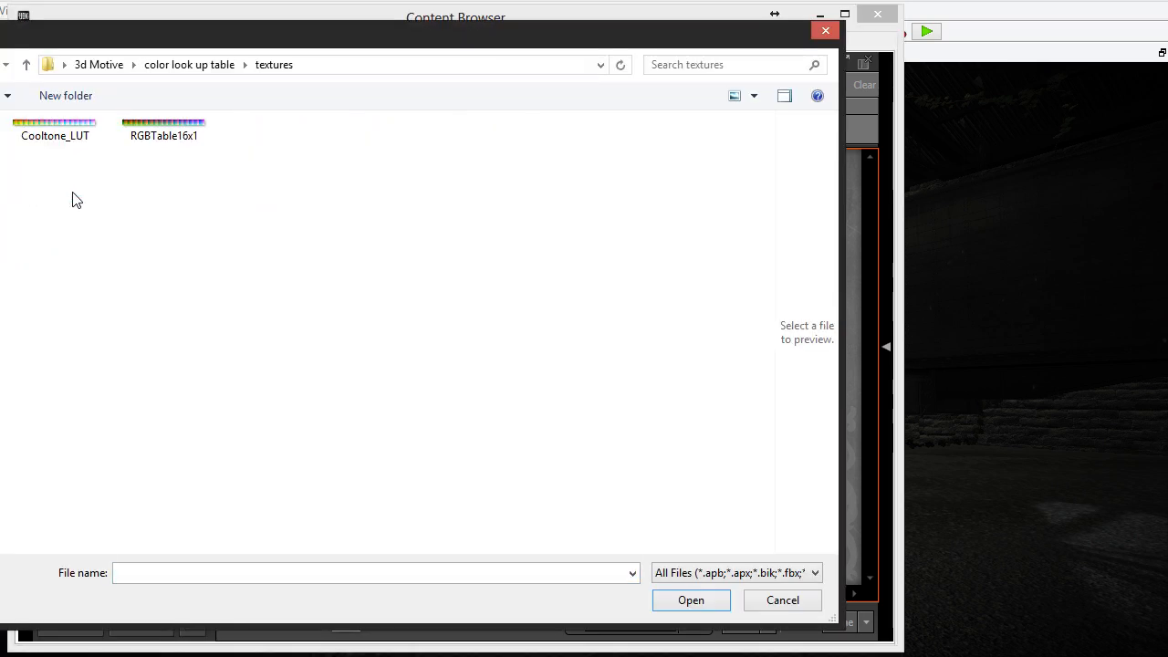
pyautogui.click(55, 128)
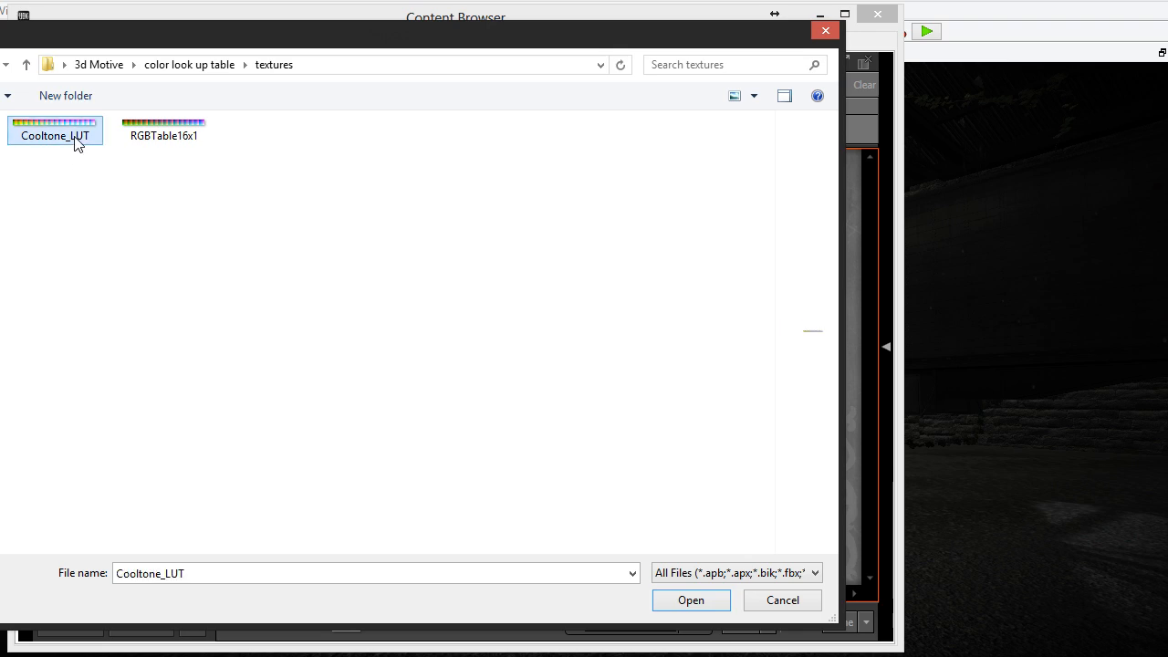
pyautogui.click(691, 600)
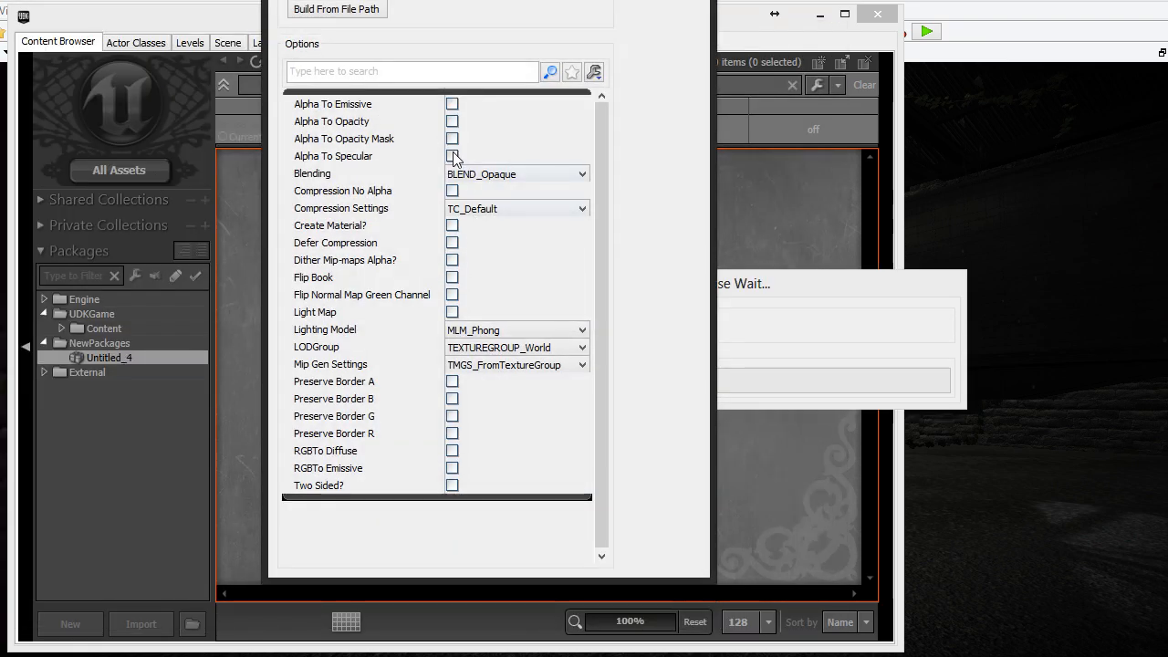
pyautogui.click(451, 190)
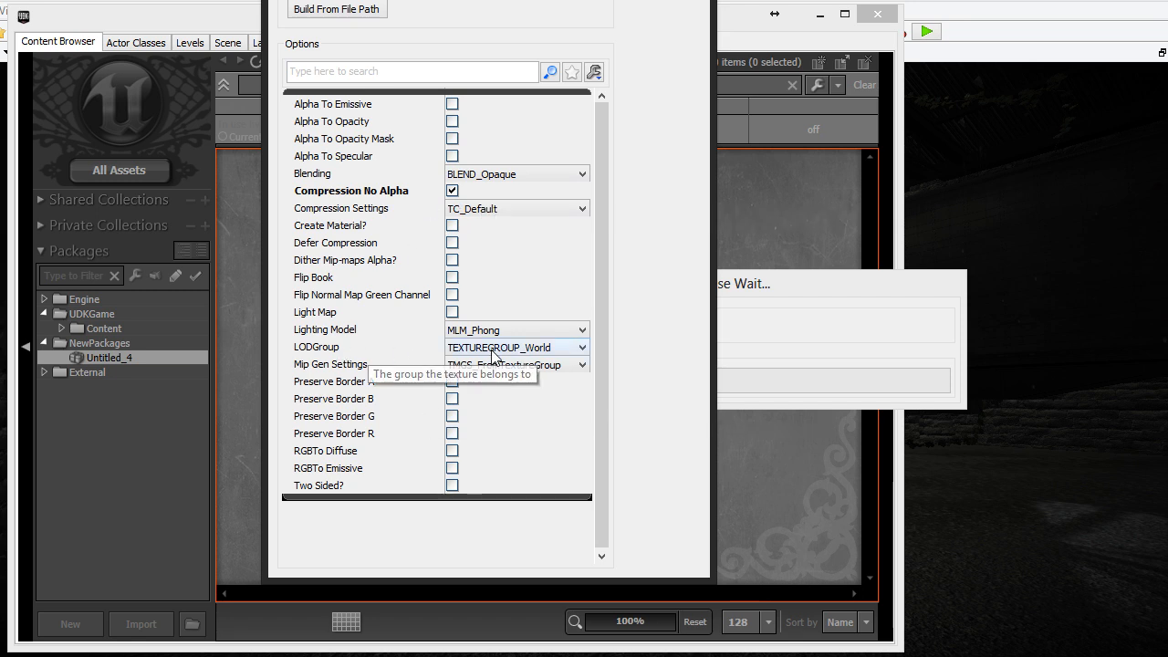
pyautogui.click(516, 346)
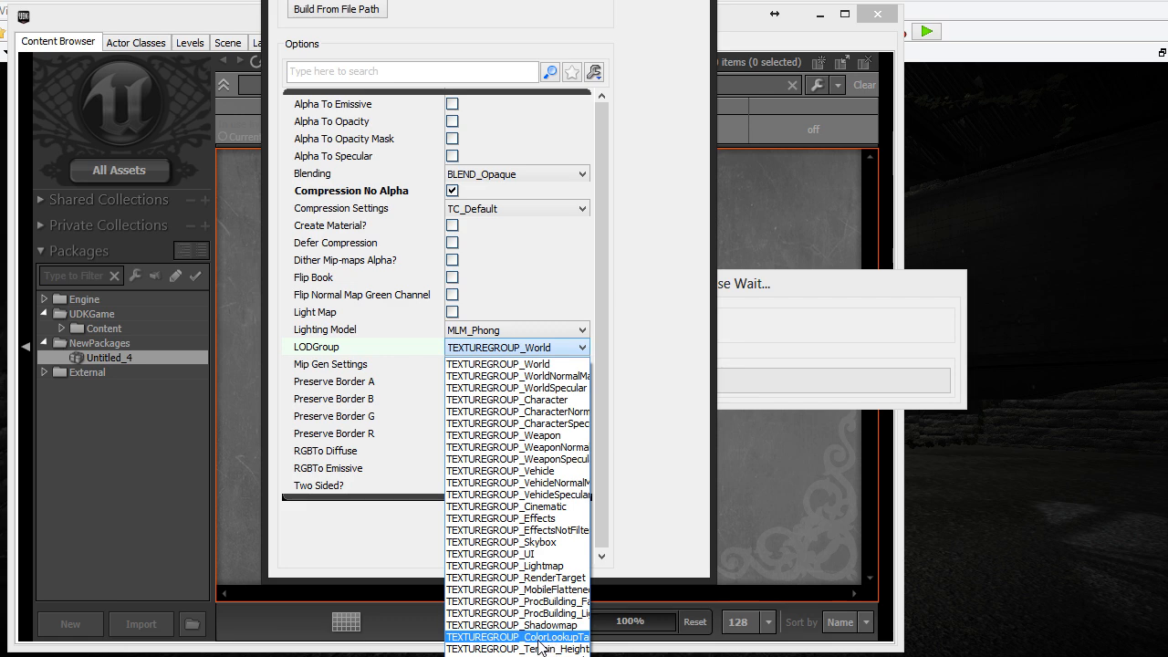
pyautogui.click(517, 637)
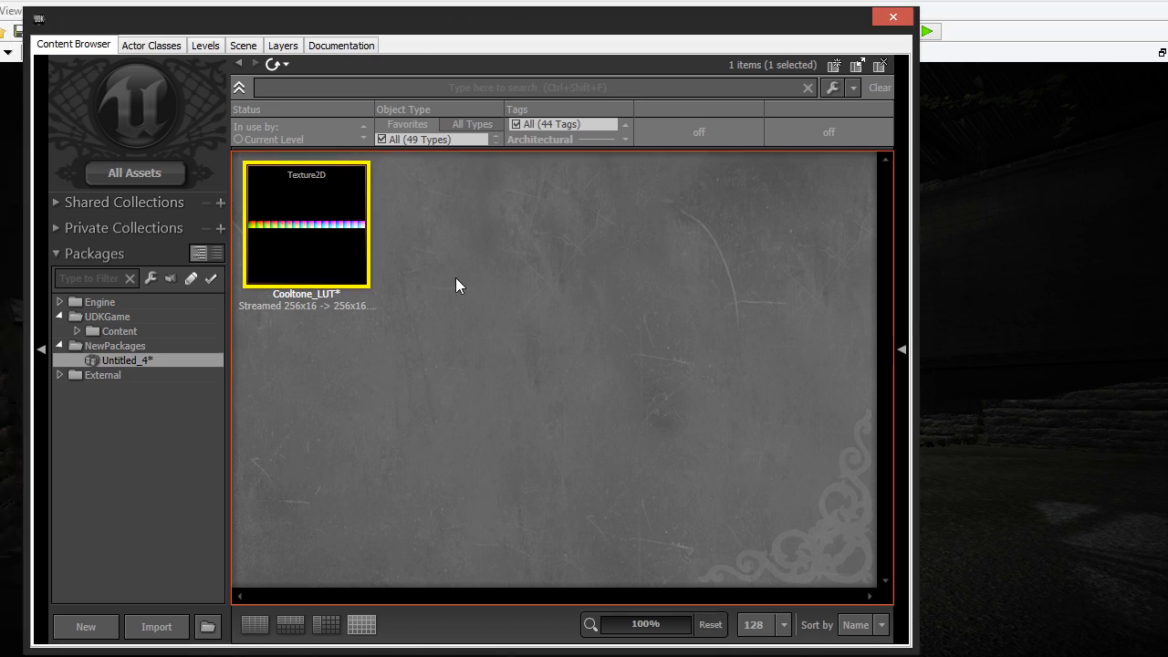
pyautogui.moveTo(384, 196)
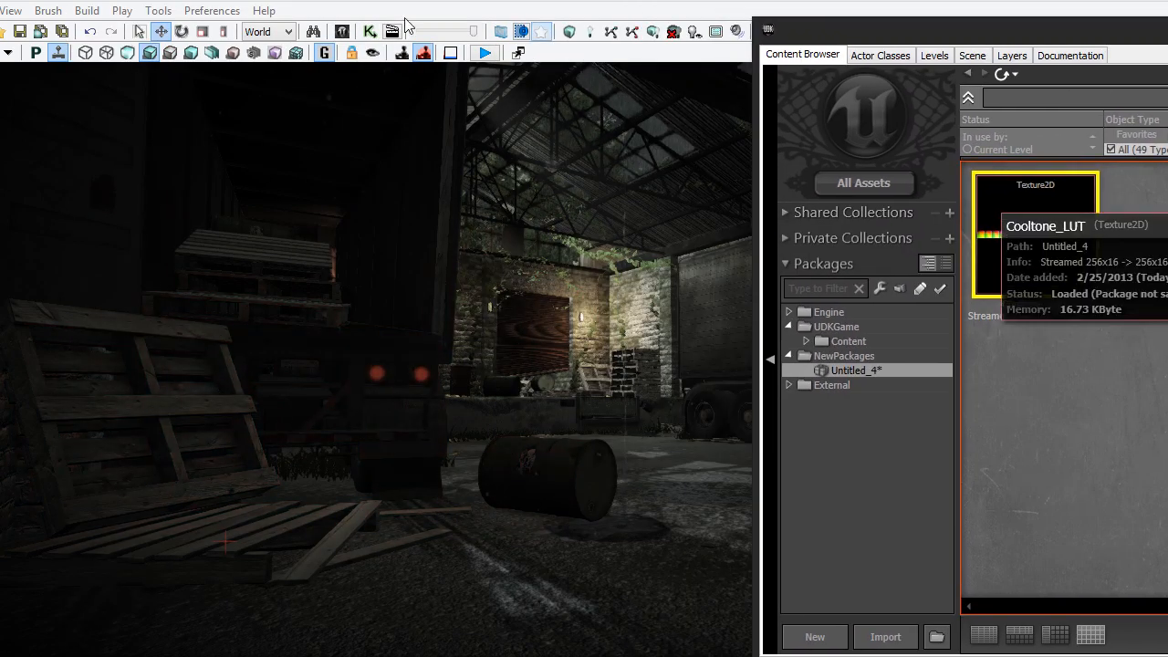
# Assign Cooltone_LUT as the Color Grading Lookup Table in World Properties
pyautogui.click(12, 10)
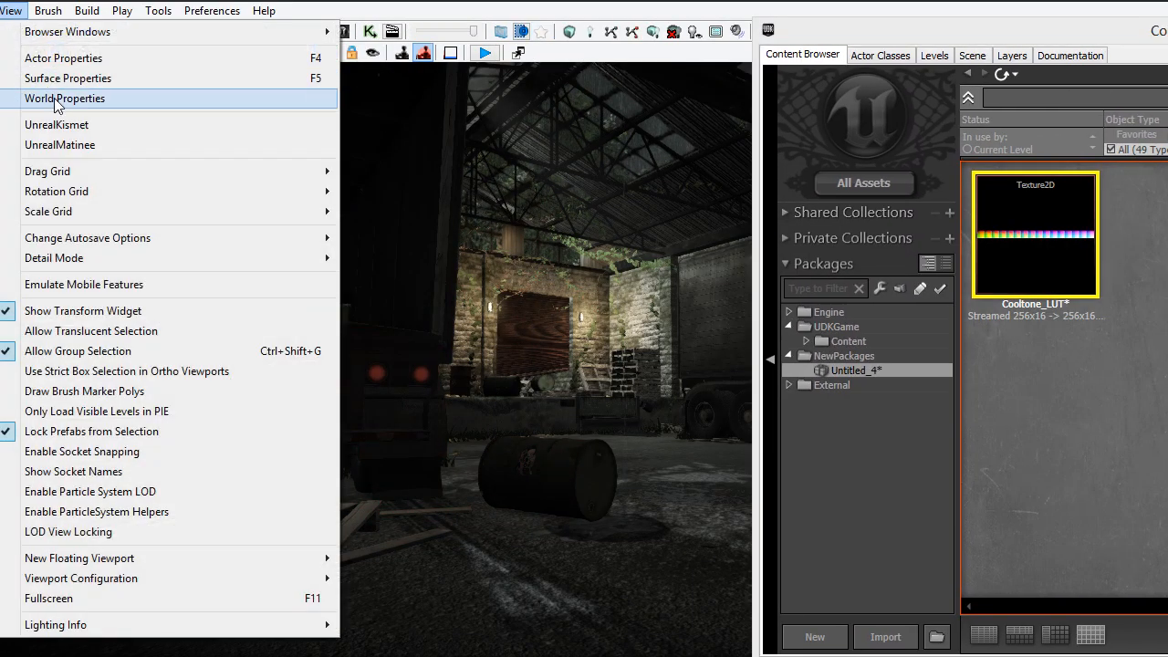
pyautogui.click(64, 99)
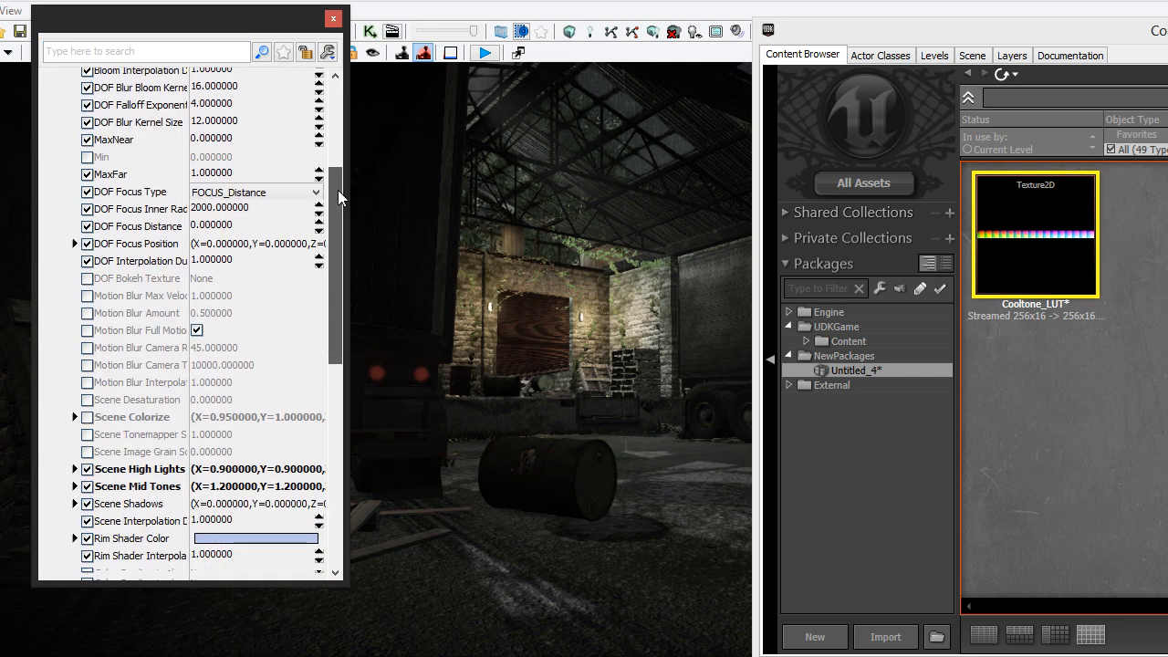
pyautogui.scroll(-3)
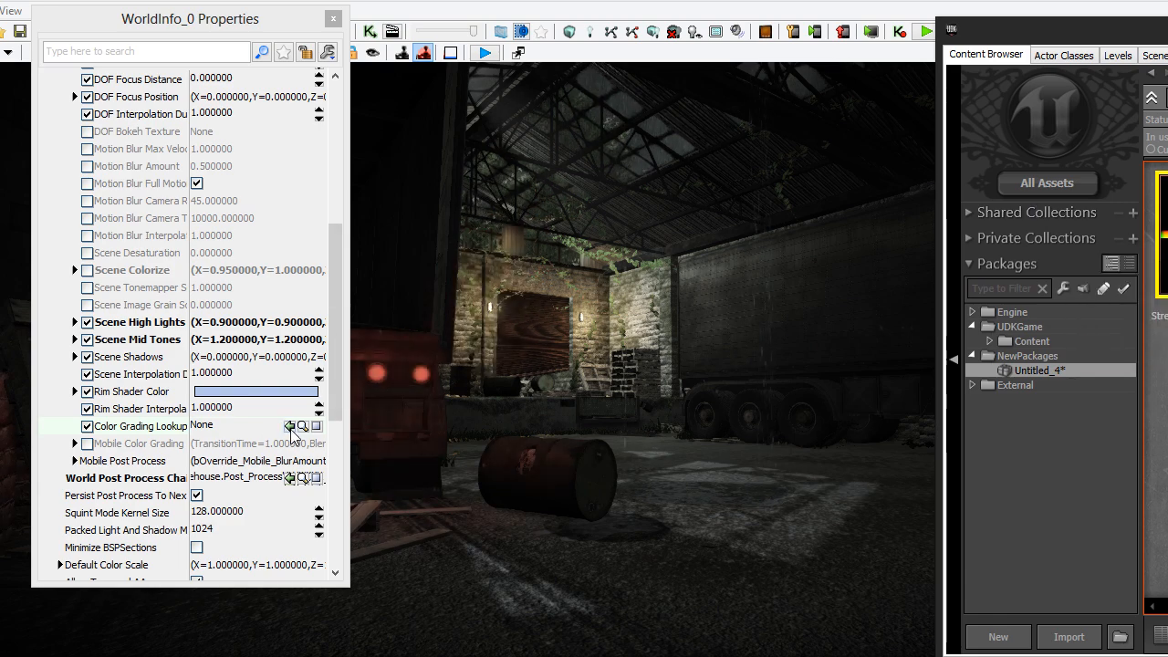
pyautogui.click(291, 426)
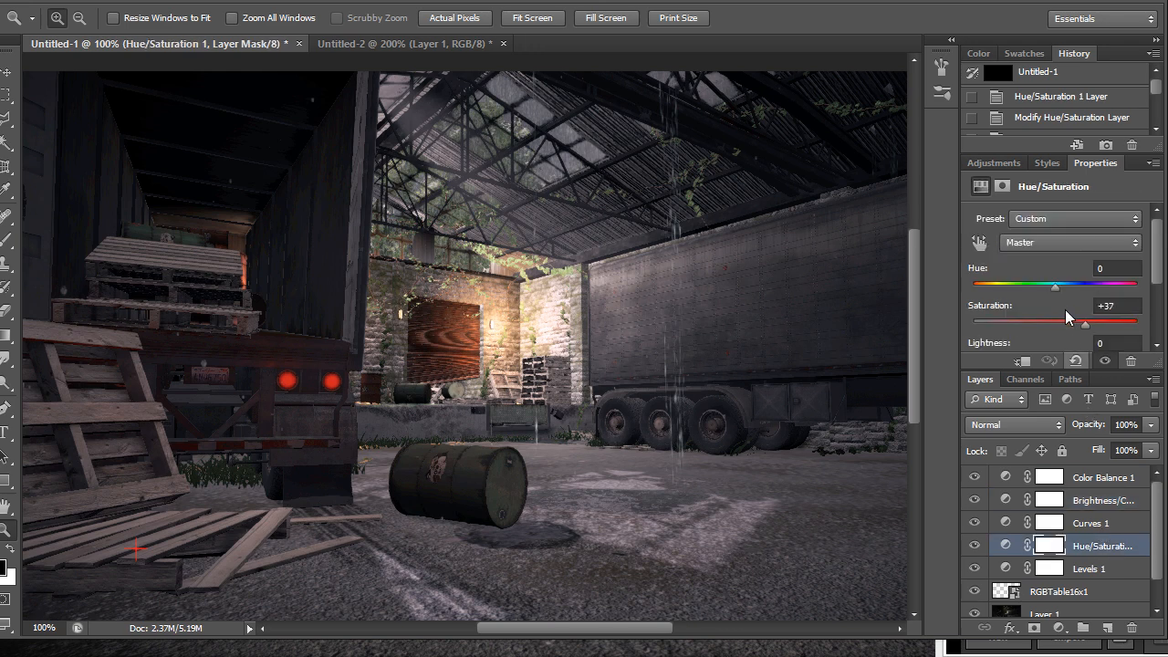
# Drag the Hue/Saturation layer's Saturation slider to +37
pyautogui.moveTo(1056, 286); pyautogui.dragTo(1104, 286)
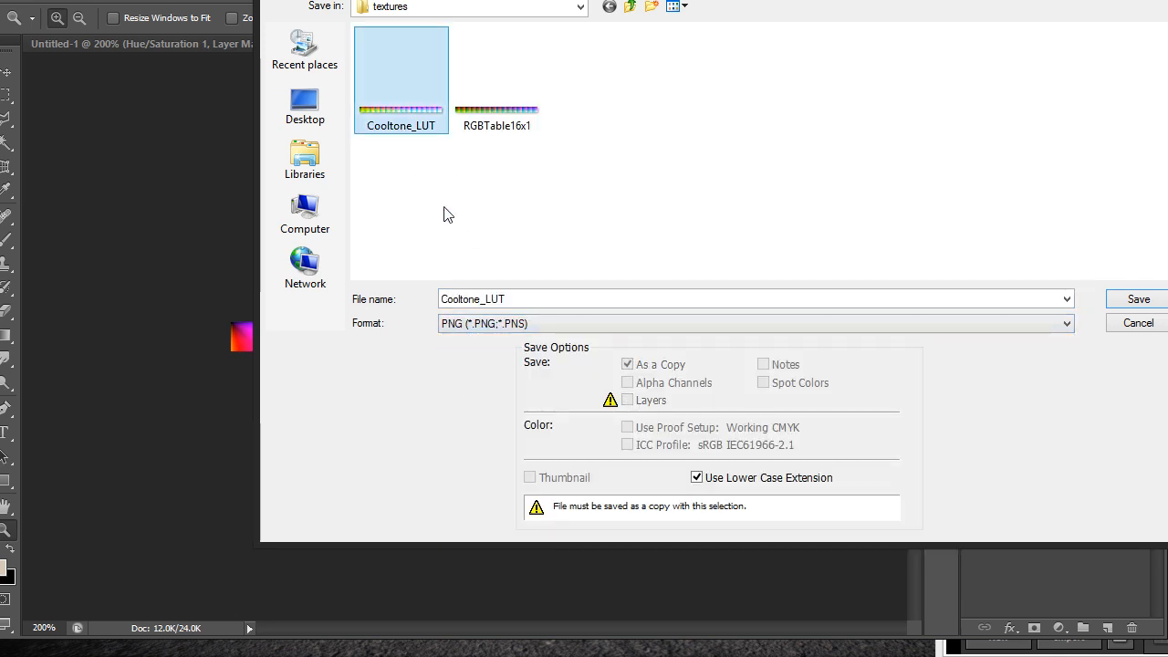
# Save the strip as Crazy_LUT.png alongside Cooltone_LUT
pyautogui.click(753, 298)
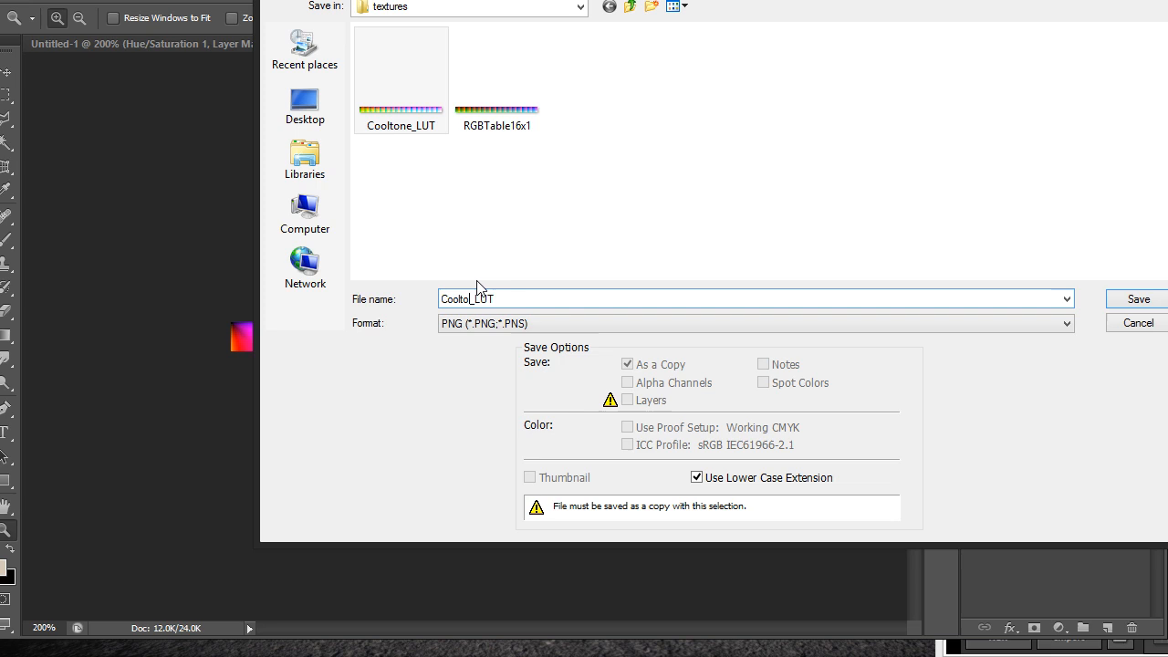
pyautogui.write('Crazy_LUT')
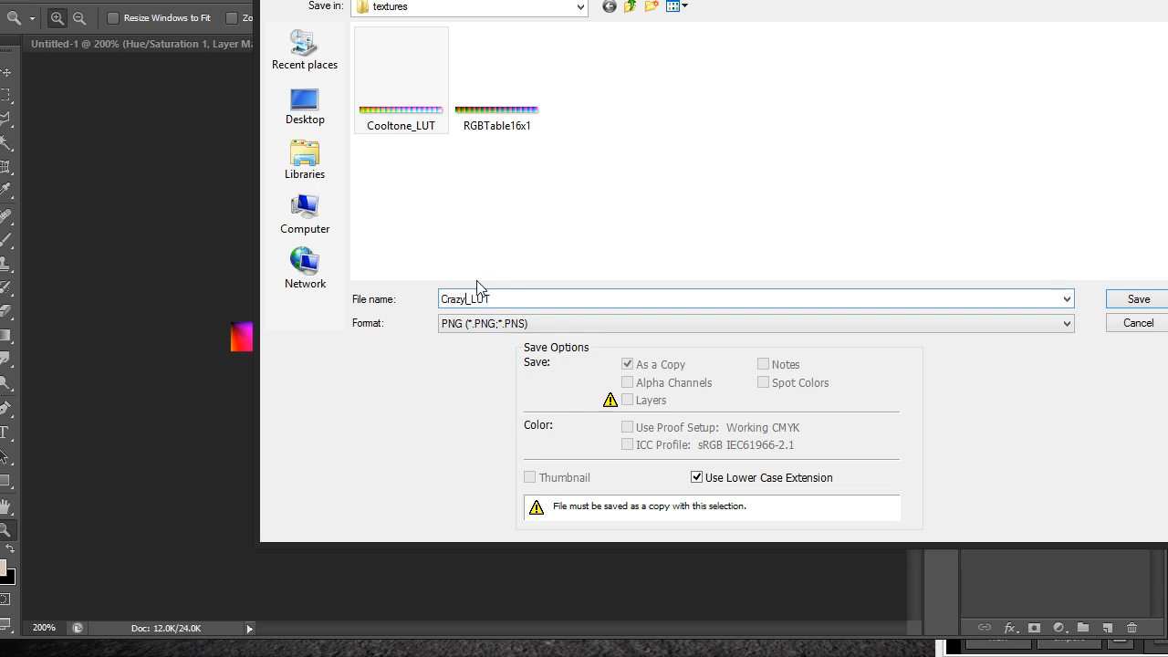
pyautogui.click(1138, 299)
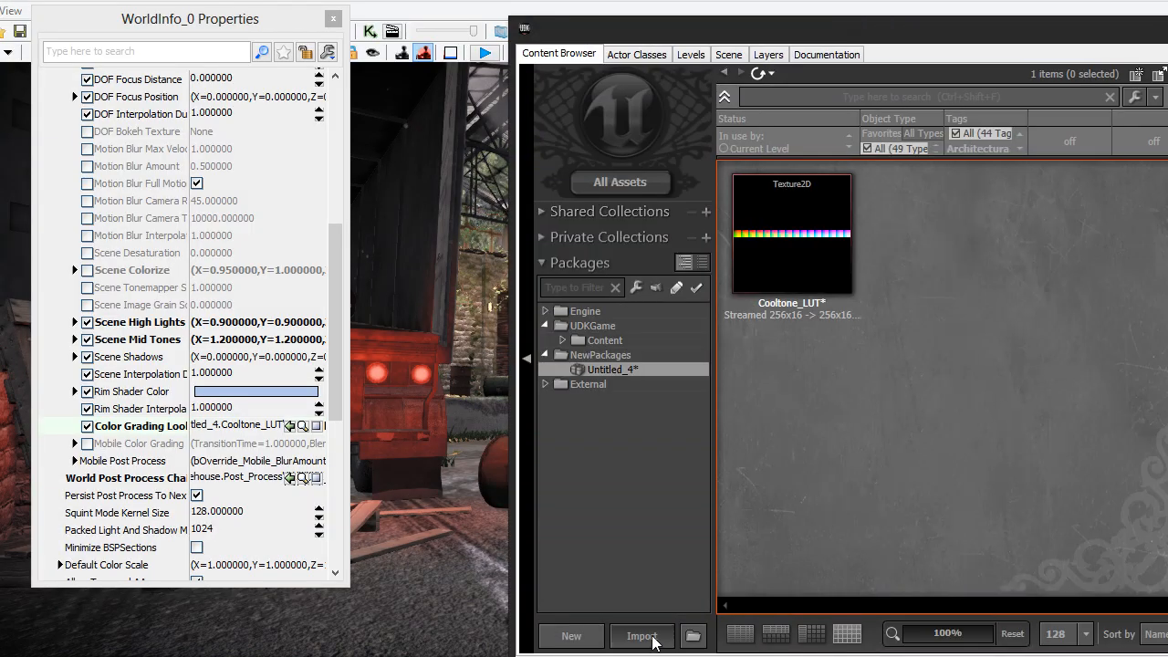
# Start importing Crazy_LUT from the textures folder to reach its import options
pyautogui.click(641, 636)
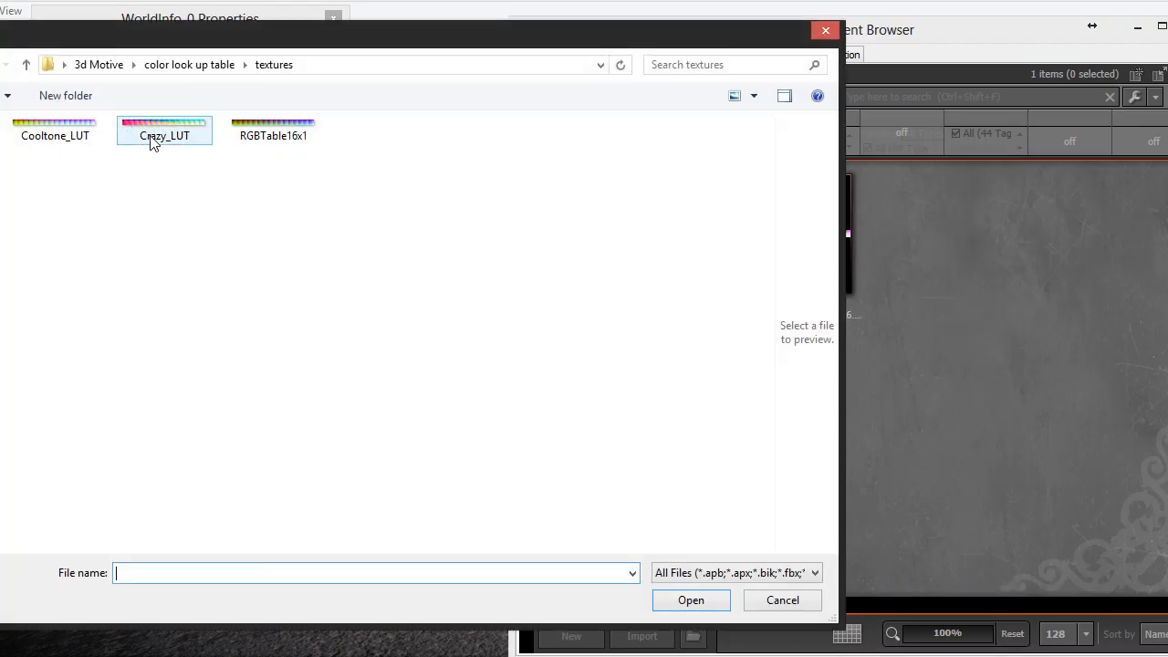
pyautogui.doubleClick(55, 123)
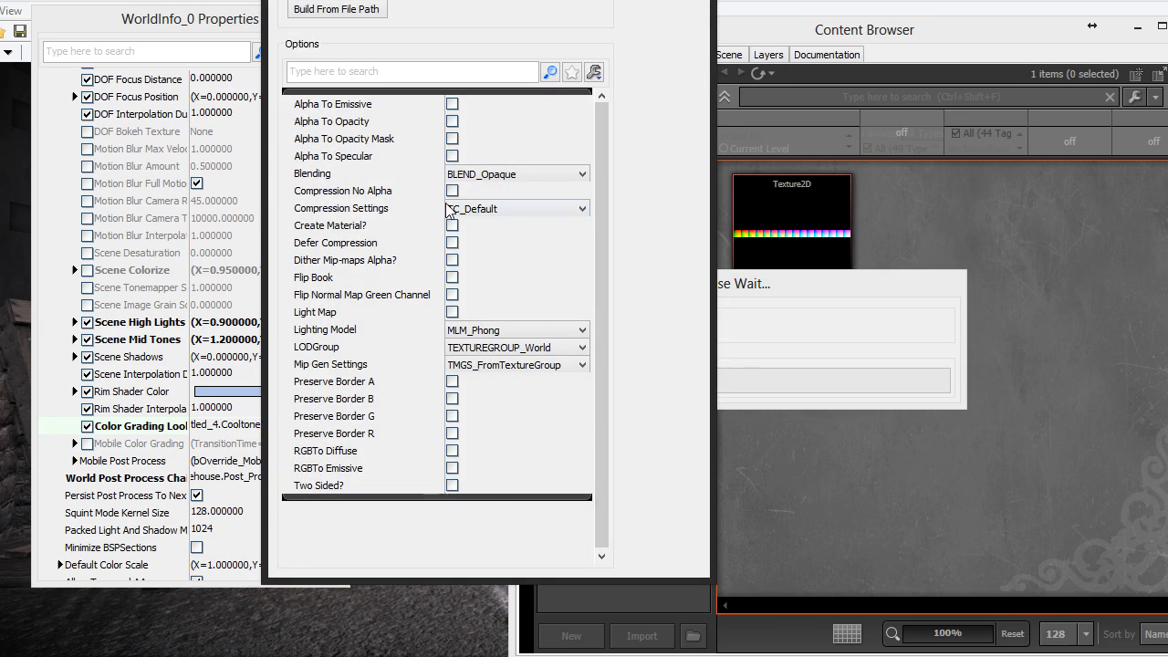